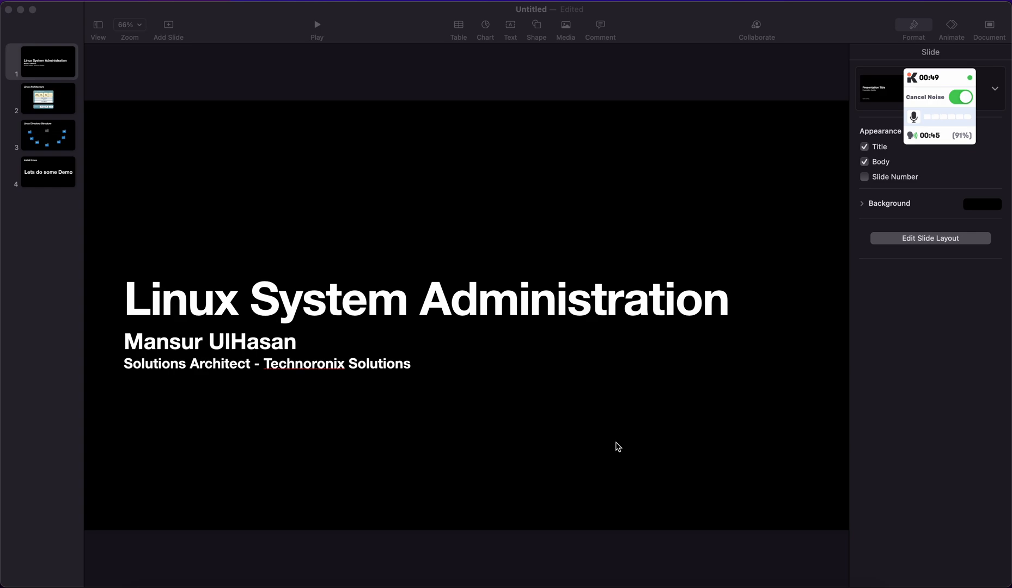
mouse_move(235, 233)
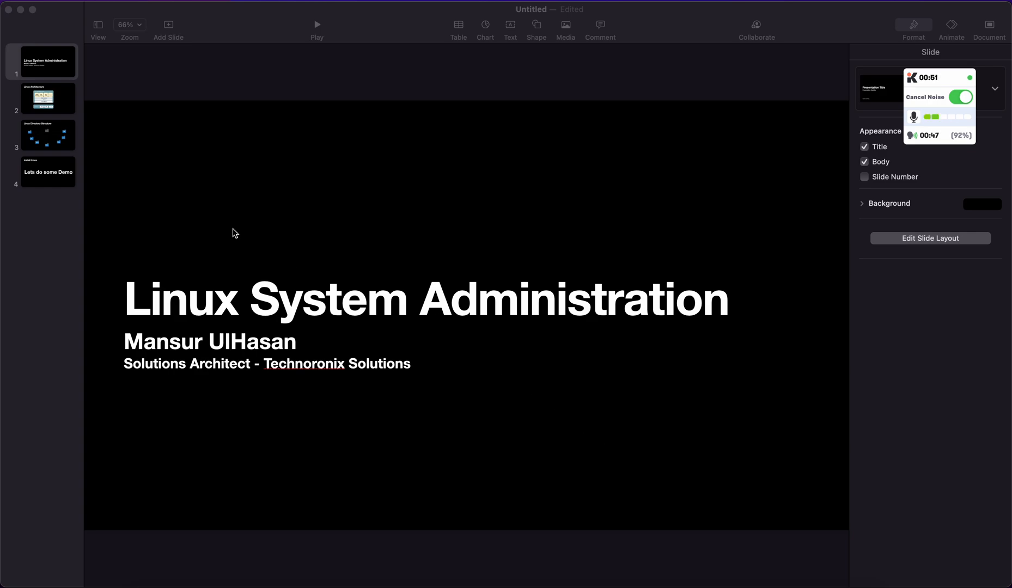
Step: Show slide 2, the Linux Architecture diagram of OS layers over CPU, RAM and I/O
click(43, 98)
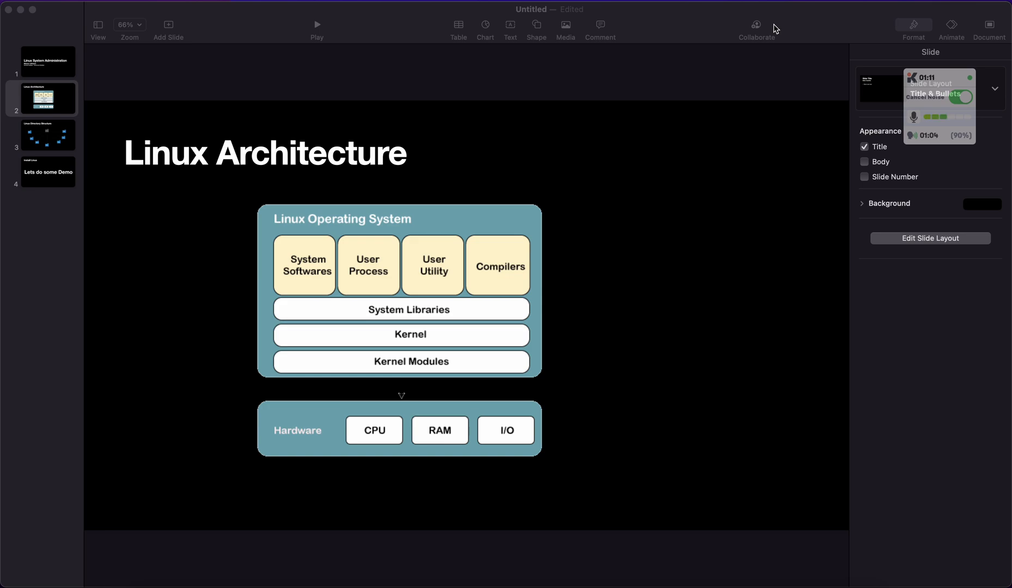
mouse_move(401, 368)
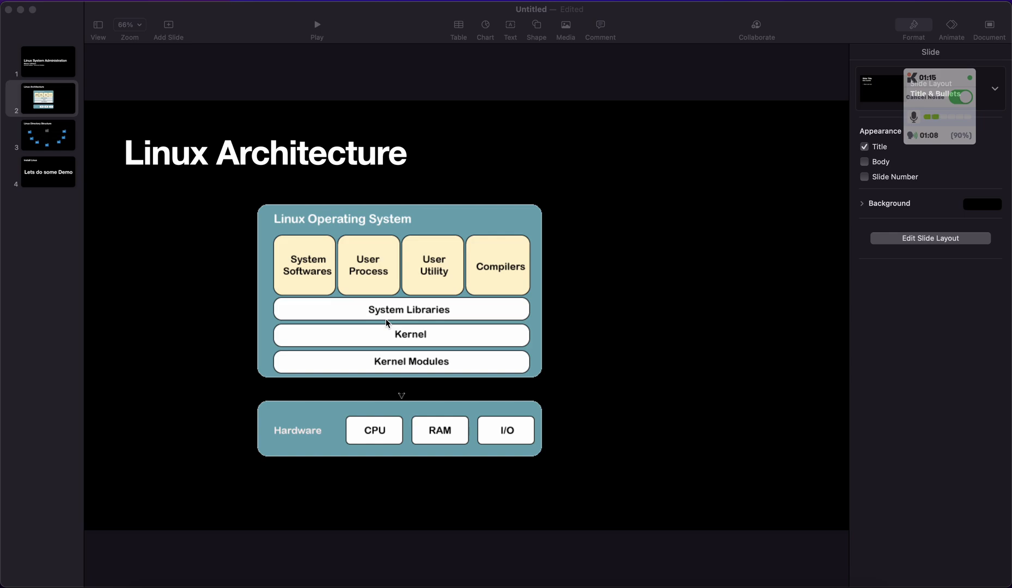
mouse_move(369, 280)
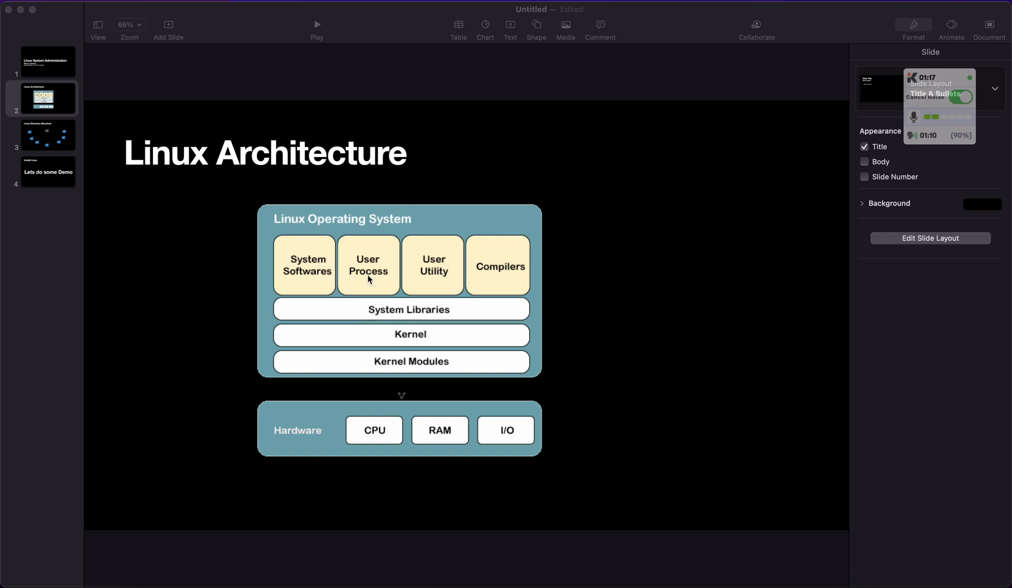
mouse_move(501, 280)
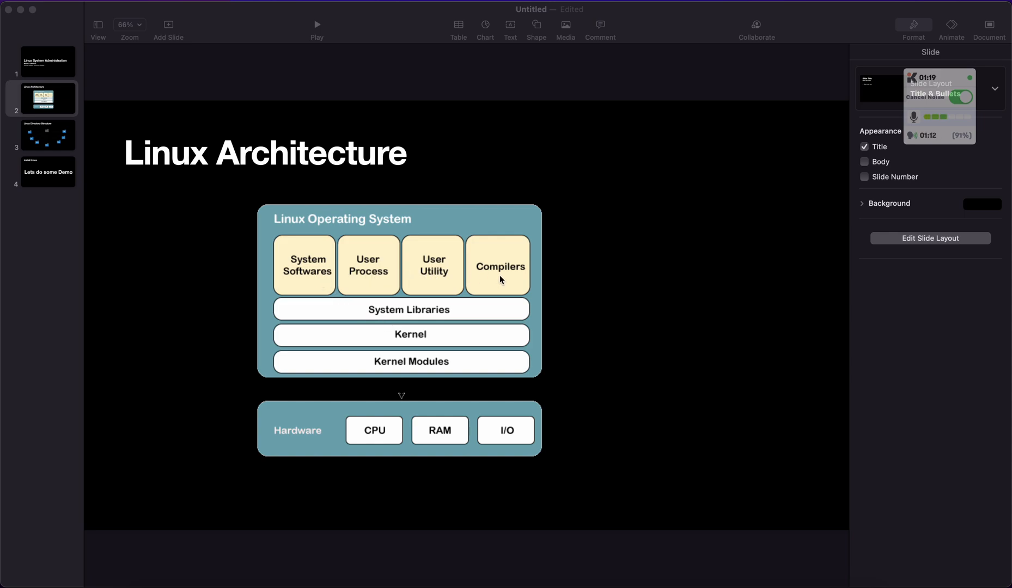
mouse_move(342, 426)
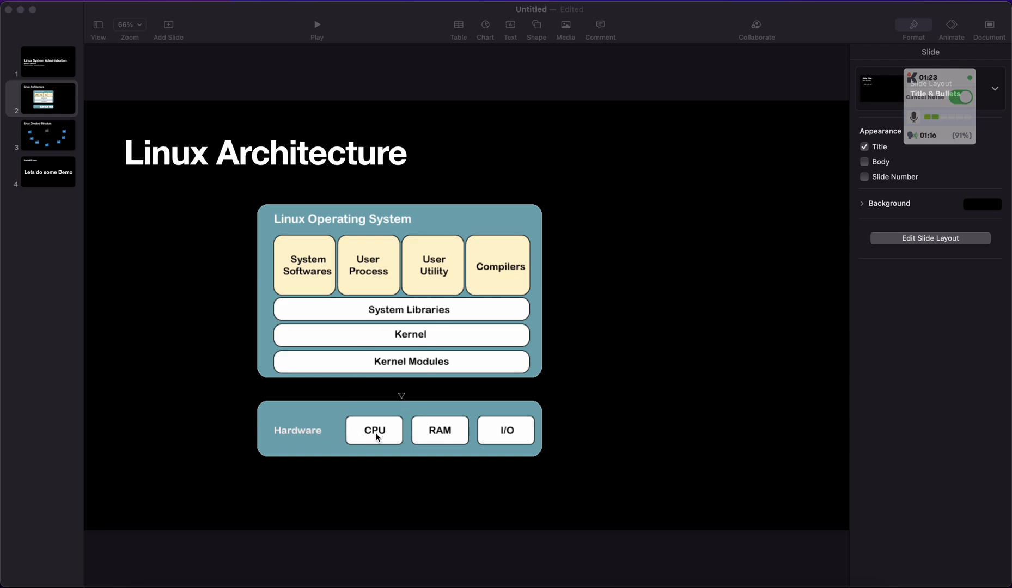
mouse_move(414, 444)
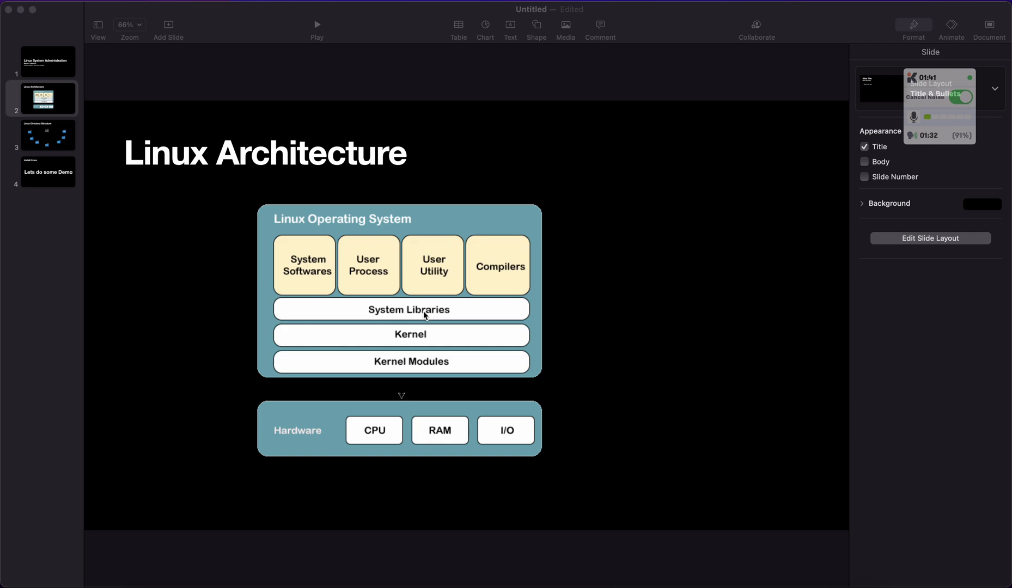
mouse_move(362, 319)
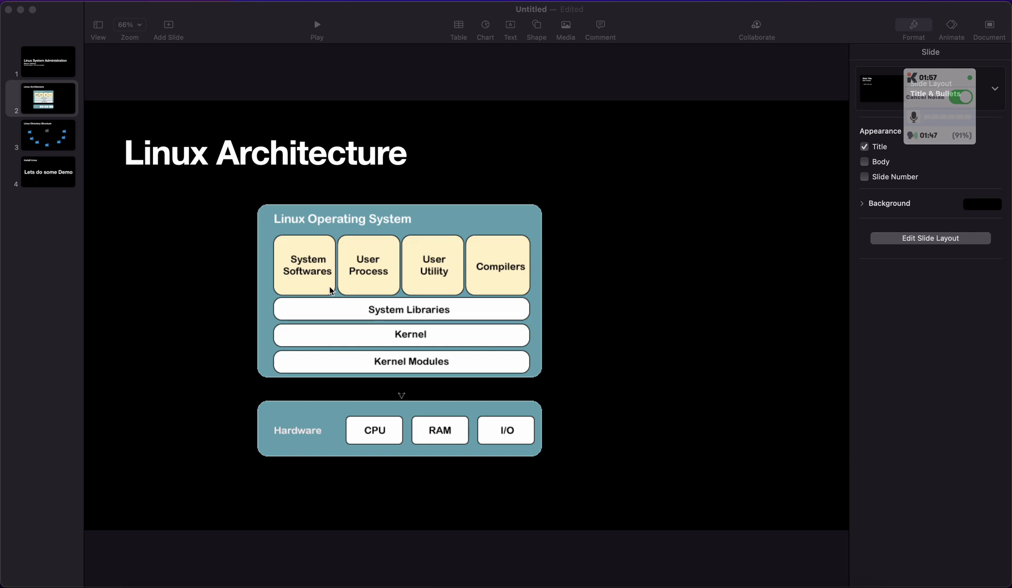
mouse_move(351, 278)
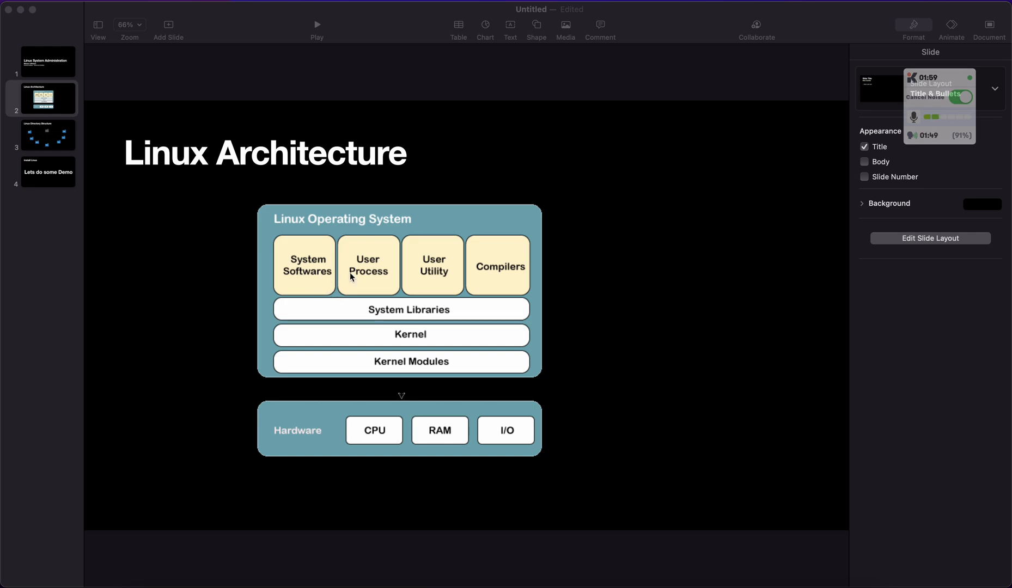
mouse_move(446, 284)
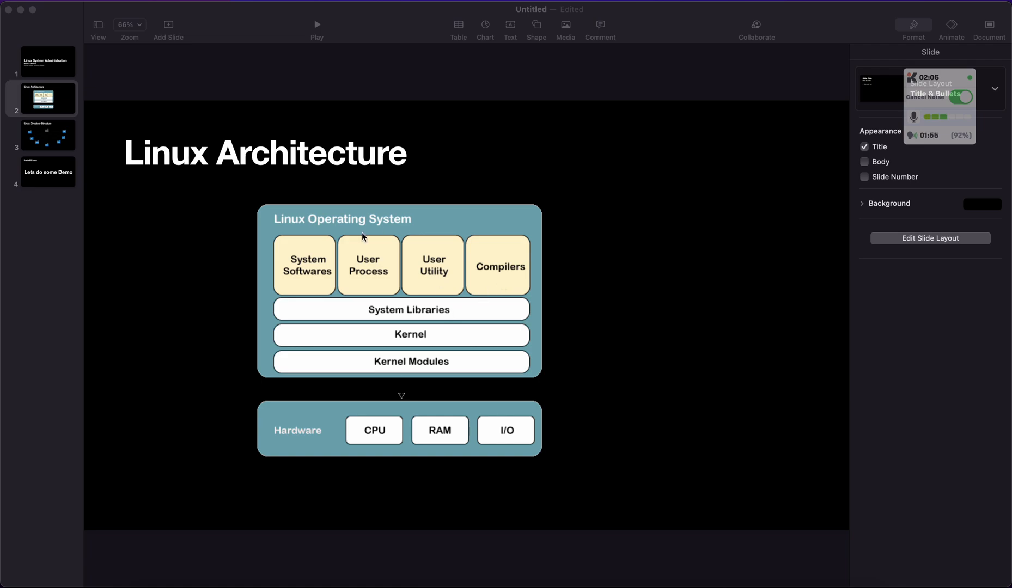
mouse_move(299, 203)
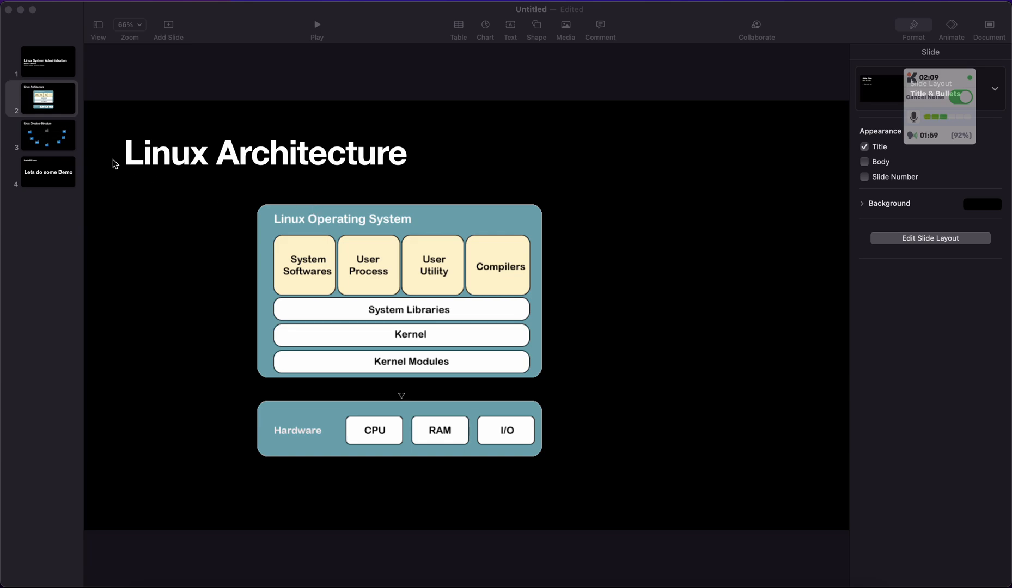
mouse_move(190, 247)
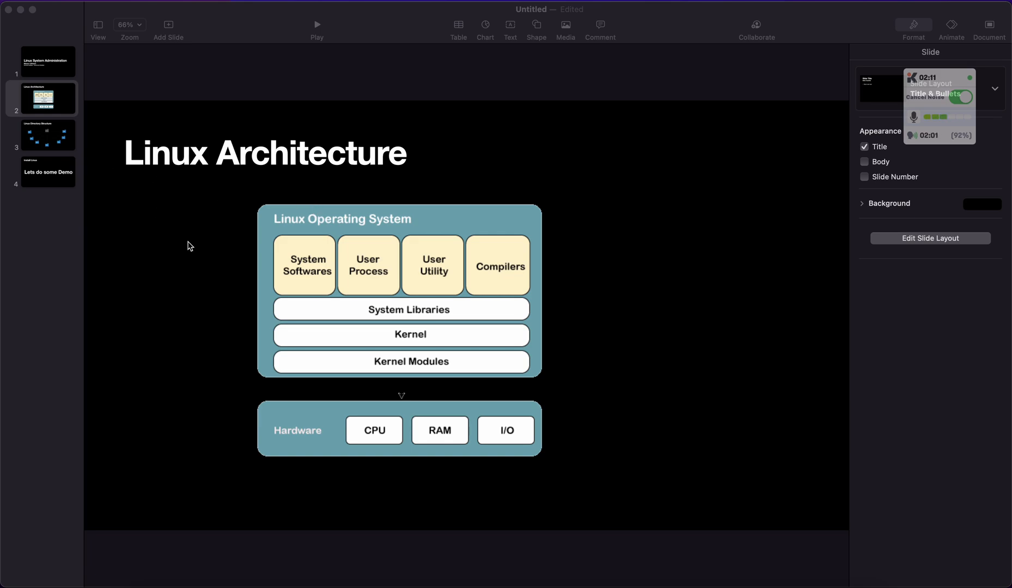
Step: Show slide 3, the Linux Directory Structure with /bin, /etc, /home, /opt, /tmp, /usr, /var
click(43, 135)
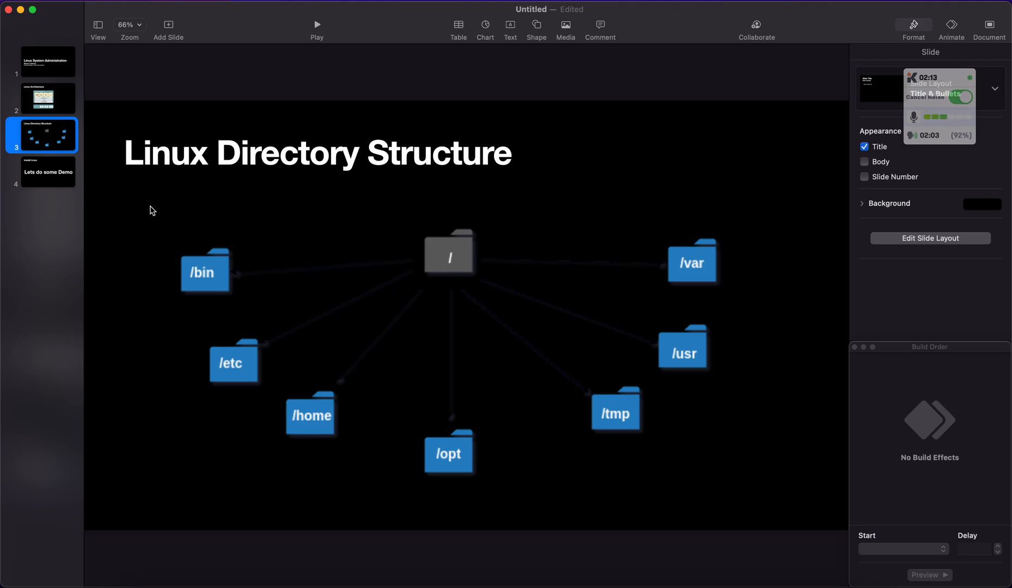
mouse_move(386, 281)
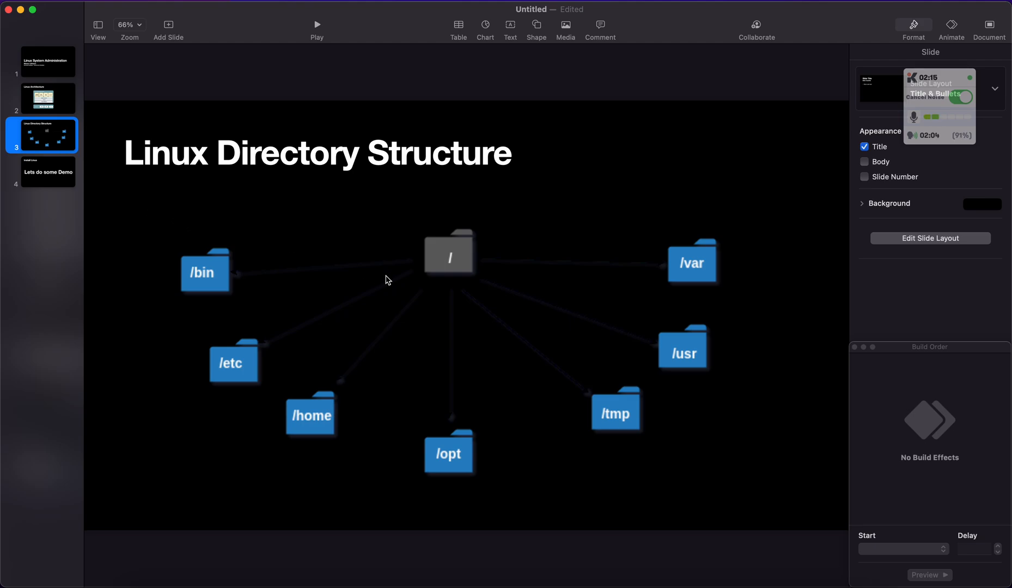
mouse_move(470, 264)
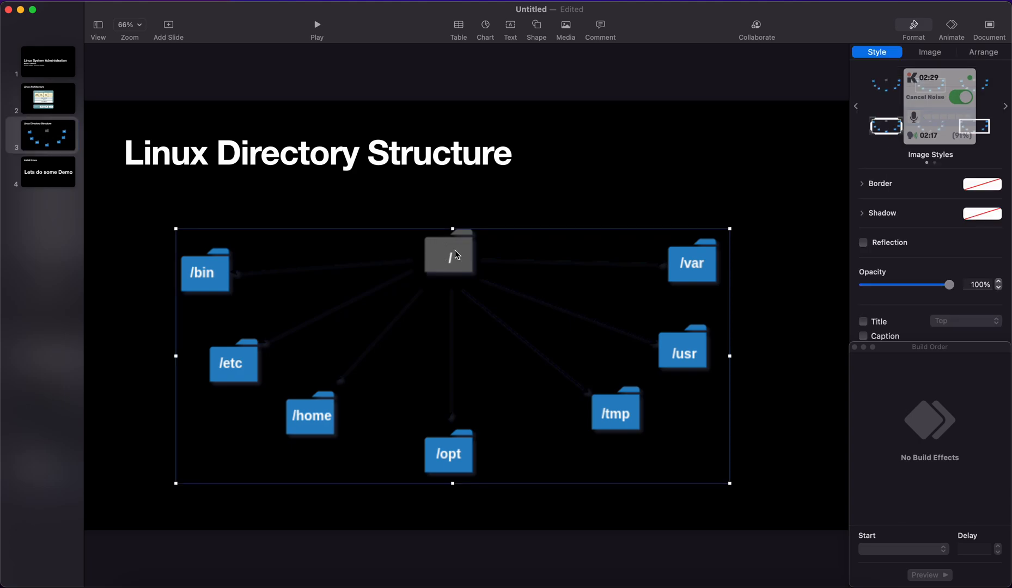
mouse_move(355, 43)
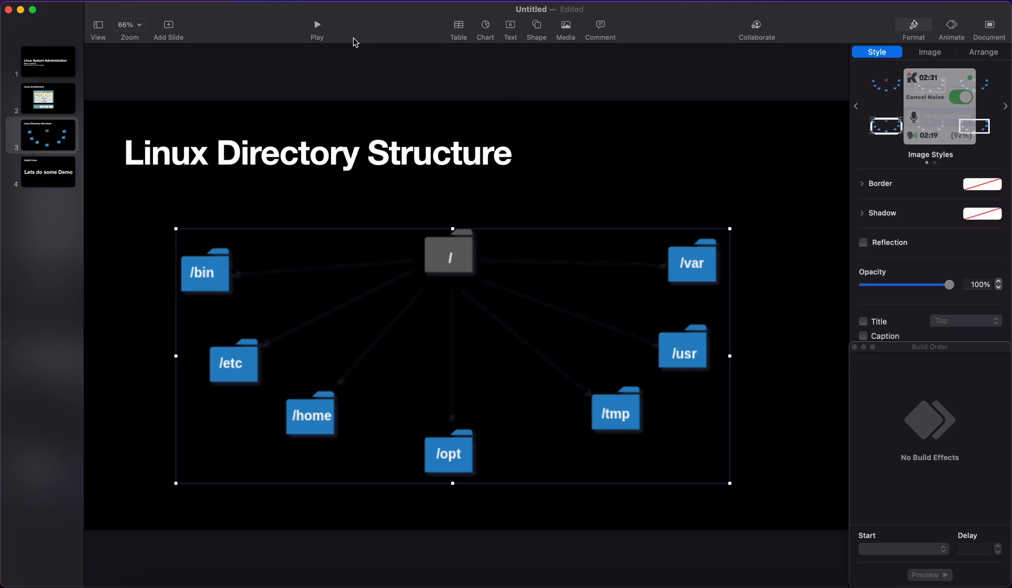
click(48, 172)
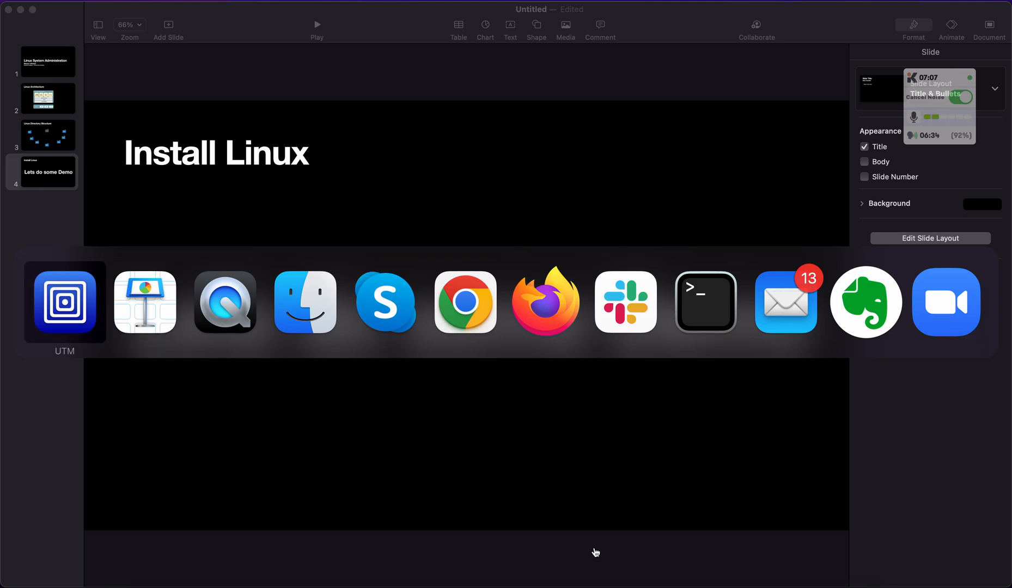
Step: Bring UTM to the front and start the new virtual machine wizard at the Operating System page
click(64, 302)
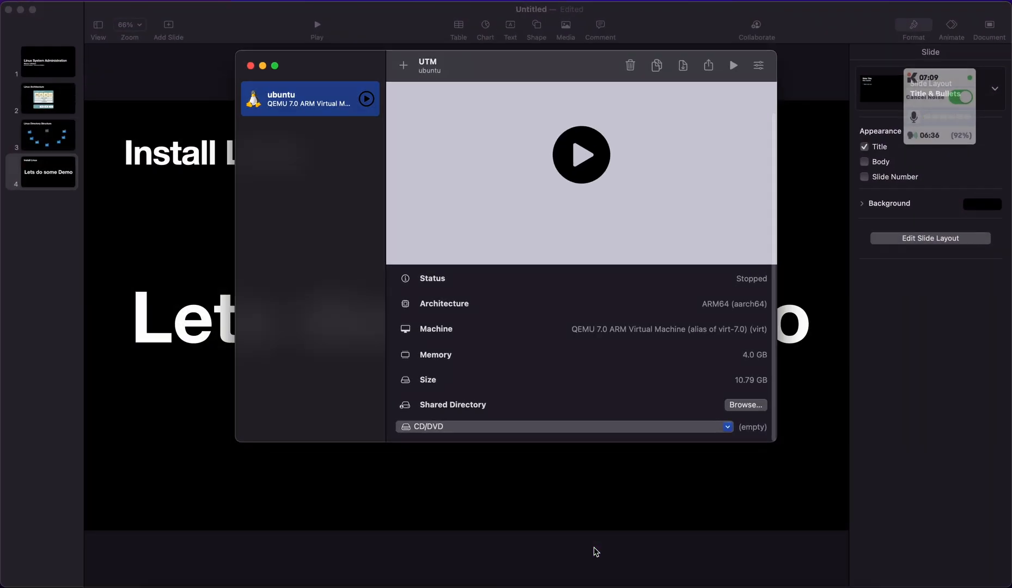
mouse_move(427, 114)
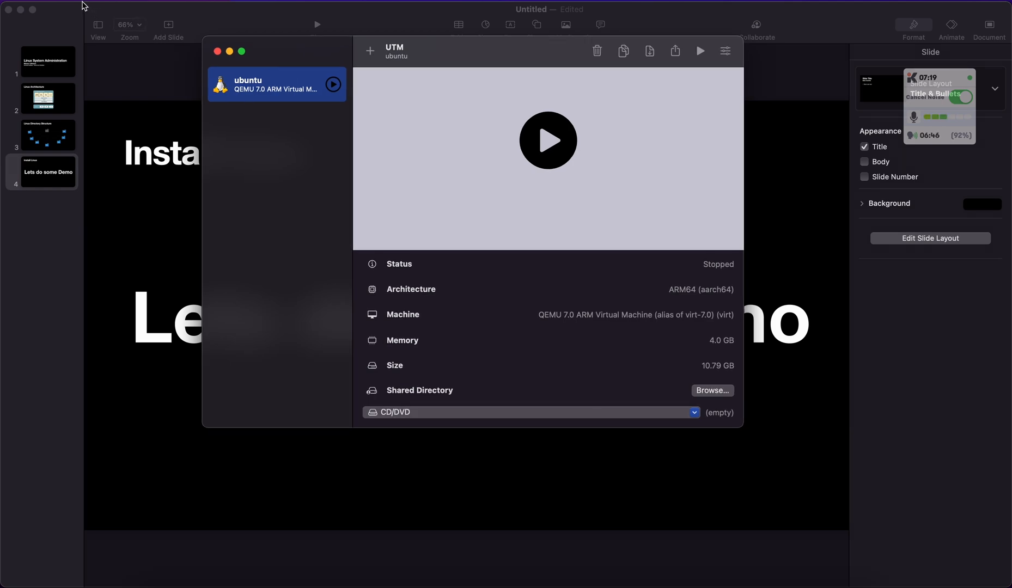
click(72, 4)
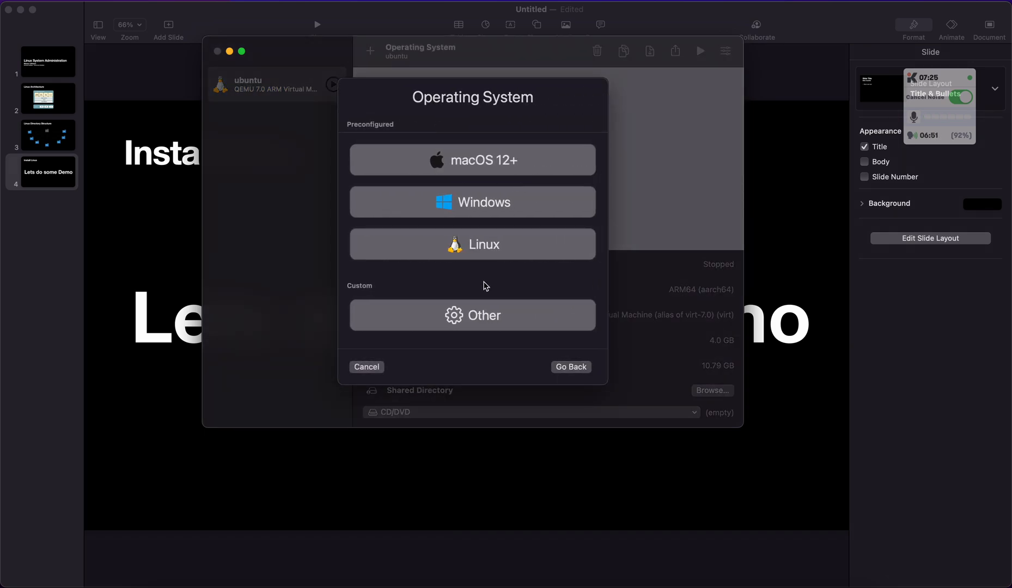
Step: Choose a Linux guest booting from ubuntu-22.04-live-server-arm64.iso
click(472, 243)
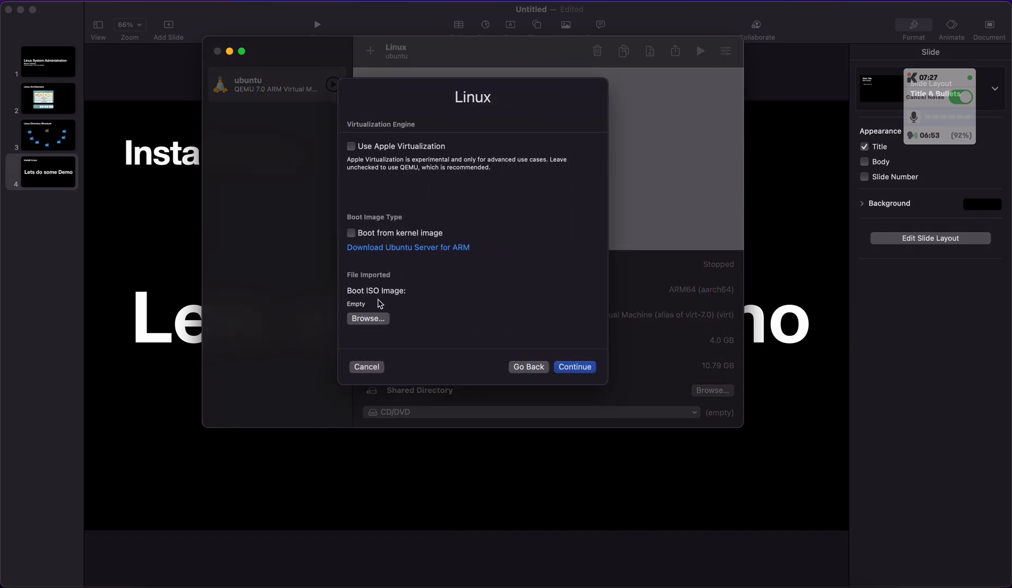
click(367, 319)
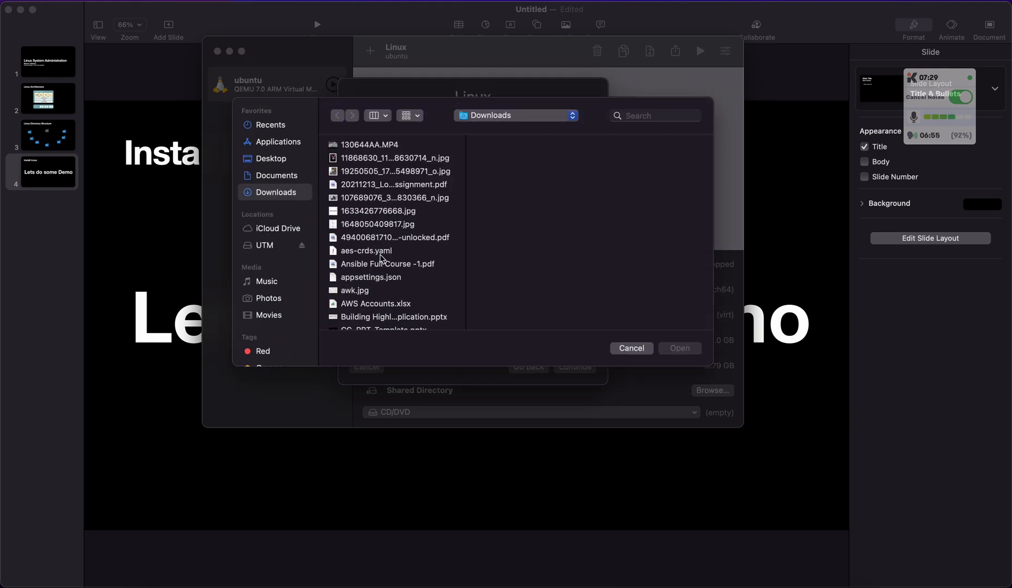
scroll(down, 3)
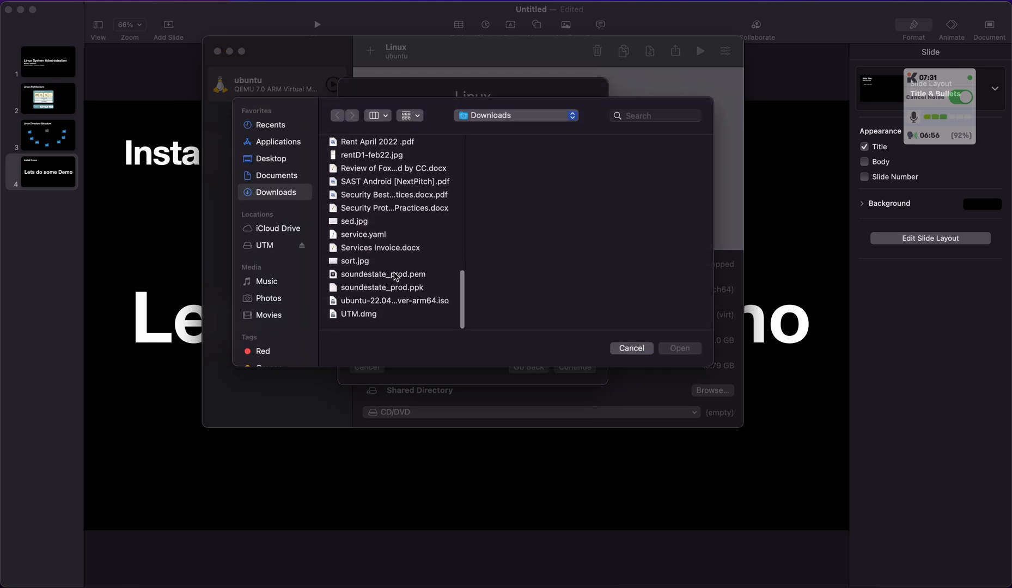
click(393, 304)
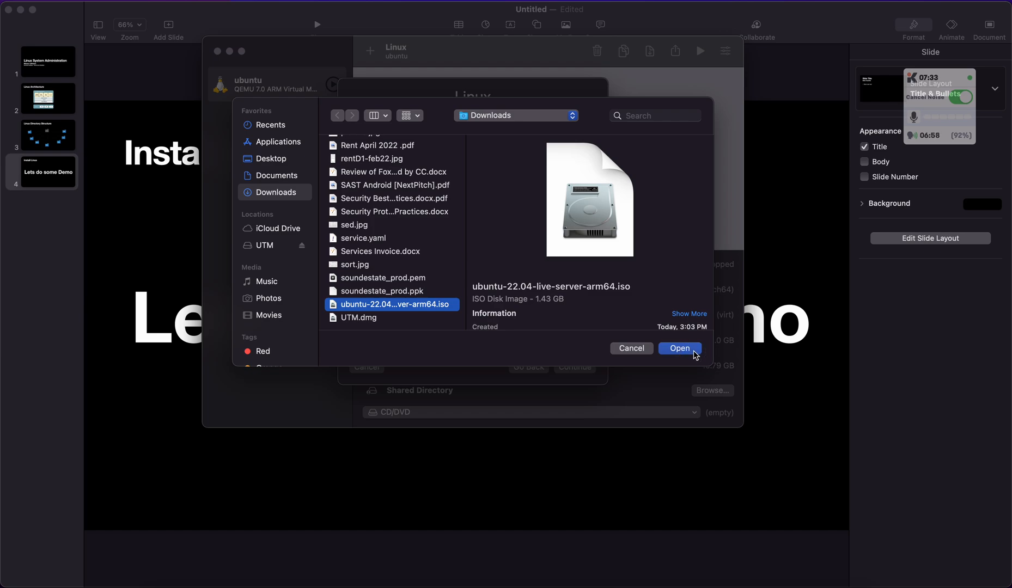
click(680, 348)
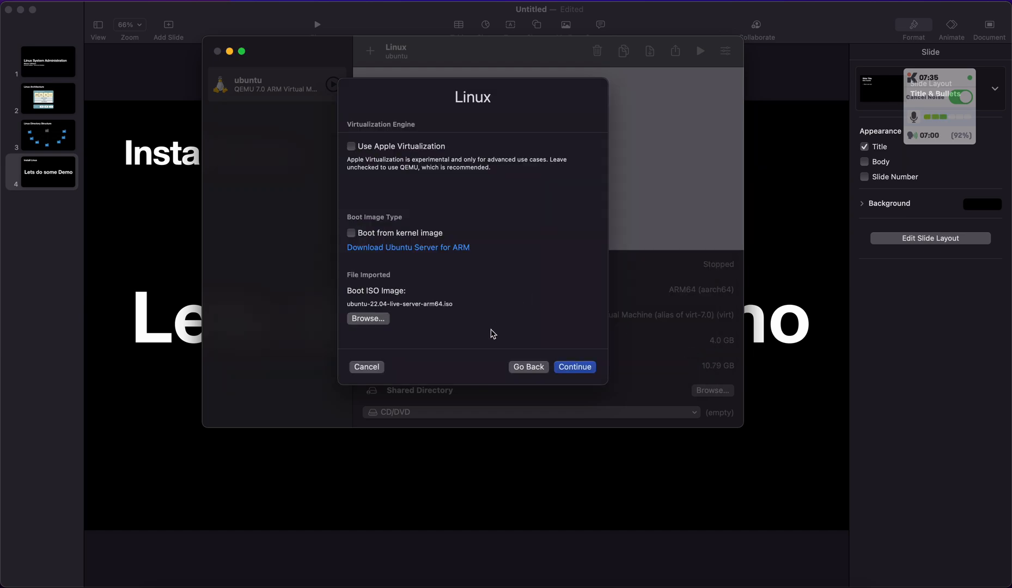
Step: Accept the default 4096 MB memory, storage size and no shared directory through to the summary
click(575, 367)
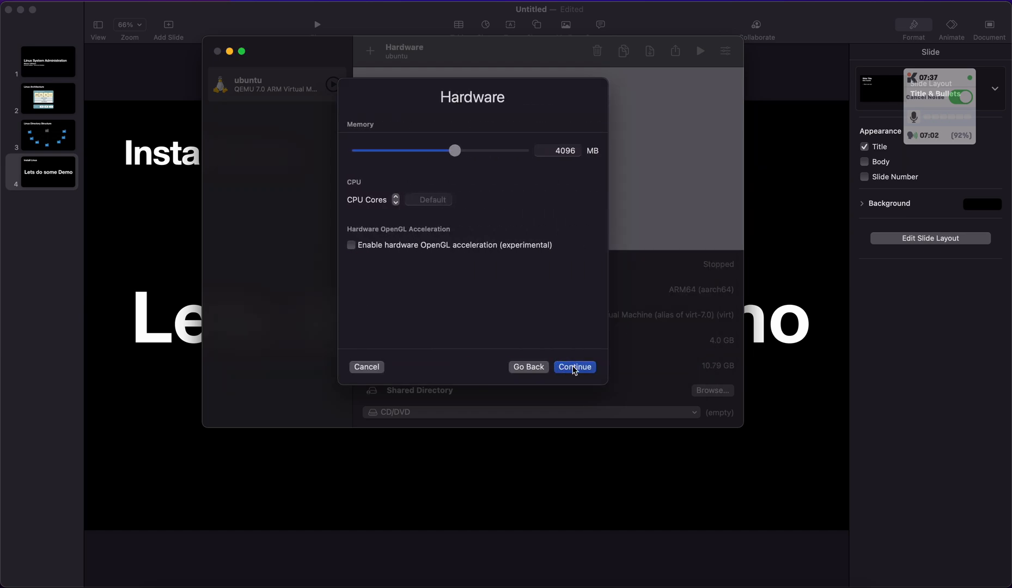
click(575, 367)
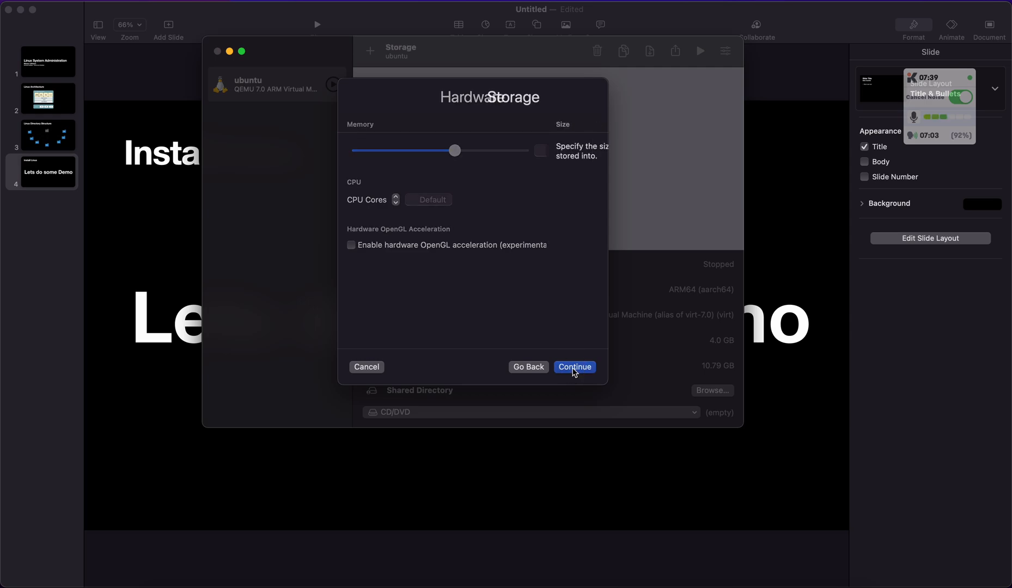
click(574, 368)
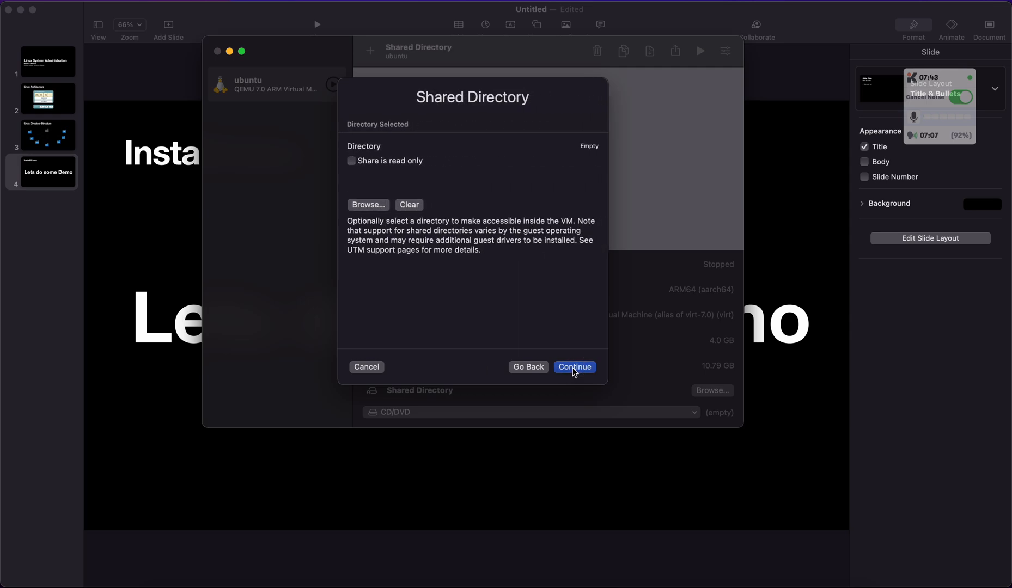
click(575, 367)
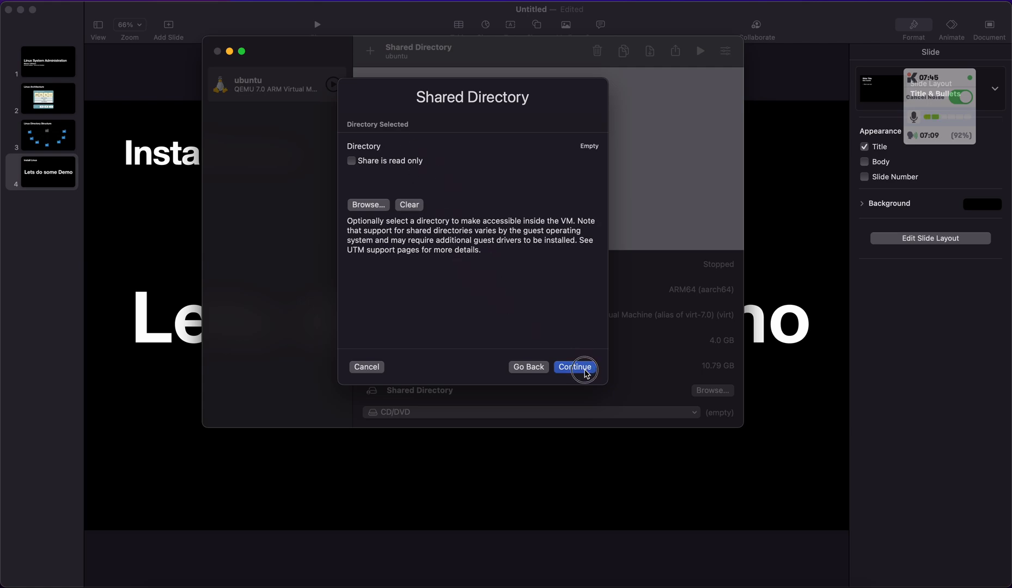
click(575, 368)
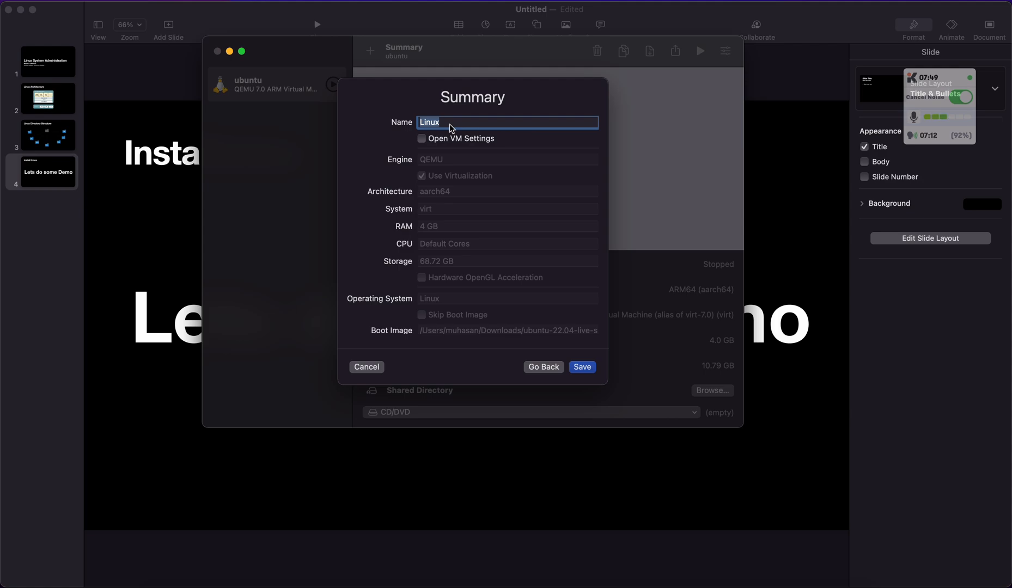
Step: Name the virtual machine ubuntumachine and save it to the UTM library
text(ubuntu)
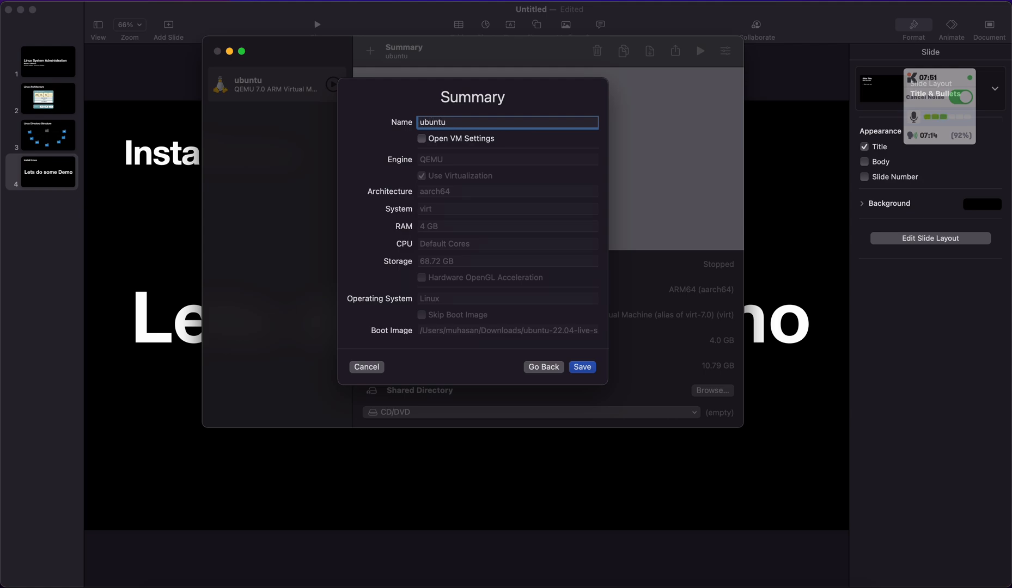
text(machine)
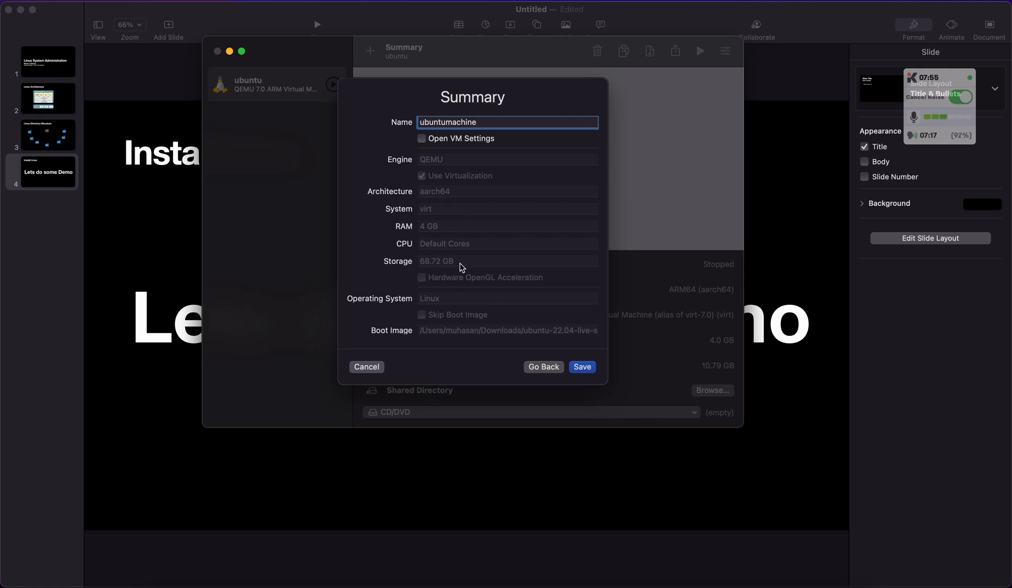
scroll(down, 3)
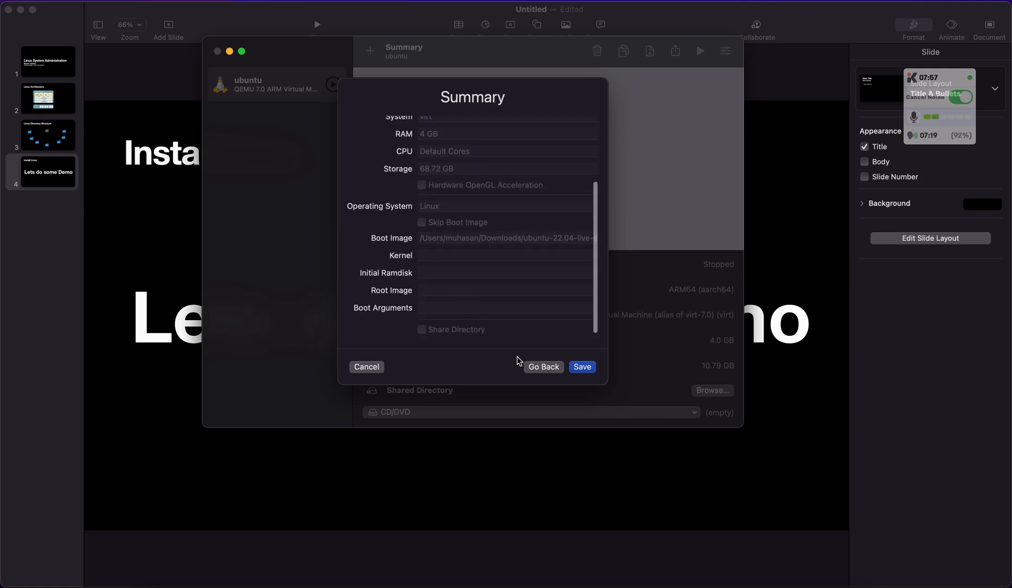
click(581, 368)
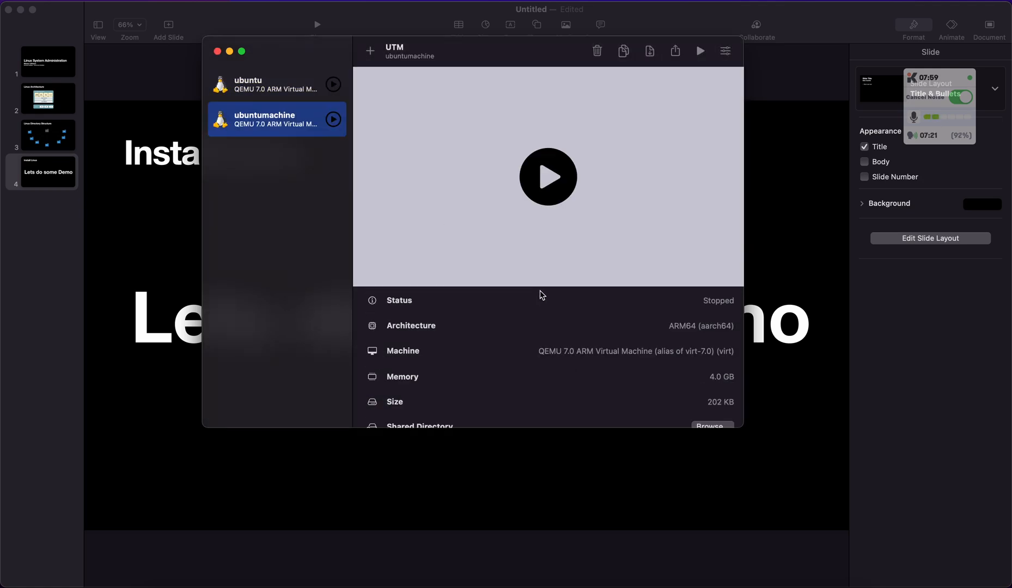
mouse_move(589, 163)
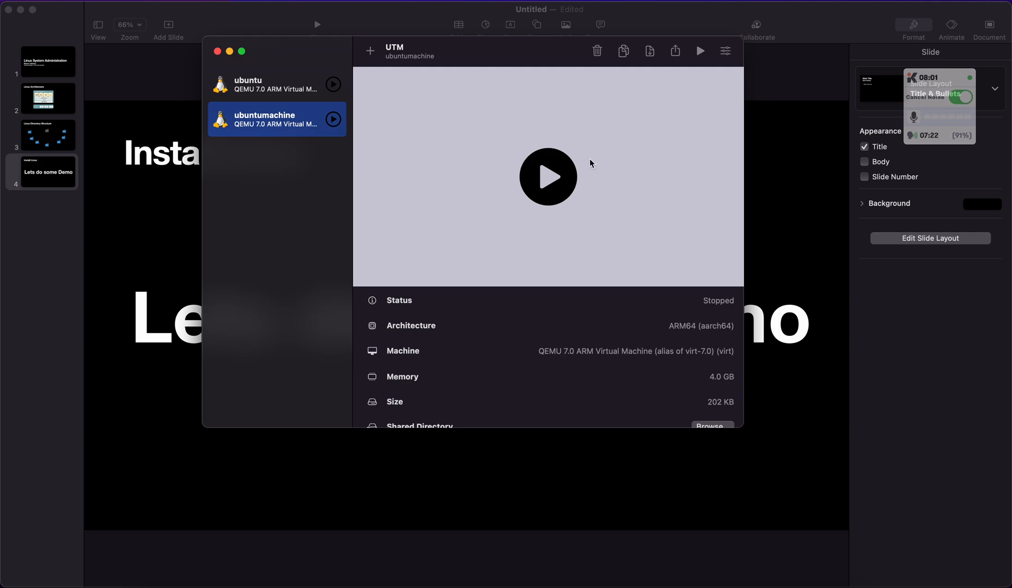
Step: Start ubuntumachine so the Ubuntu installer boots to the English (US) keyboard configuration
click(548, 177)
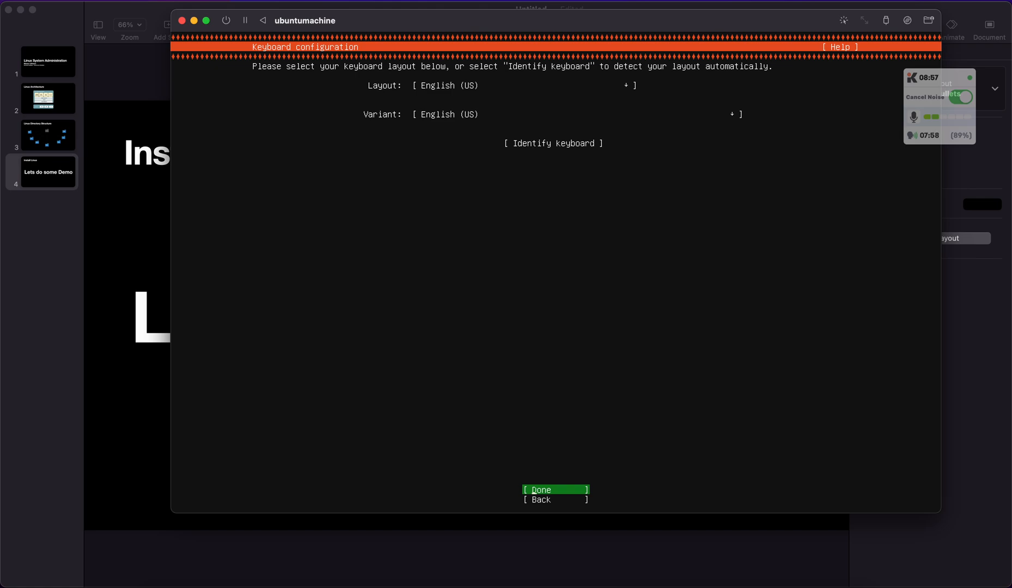
Step: Keep English (US) keyboard, choose Ubuntu Server (minimized), and accept network, no proxy and default mirror
click(554, 489)
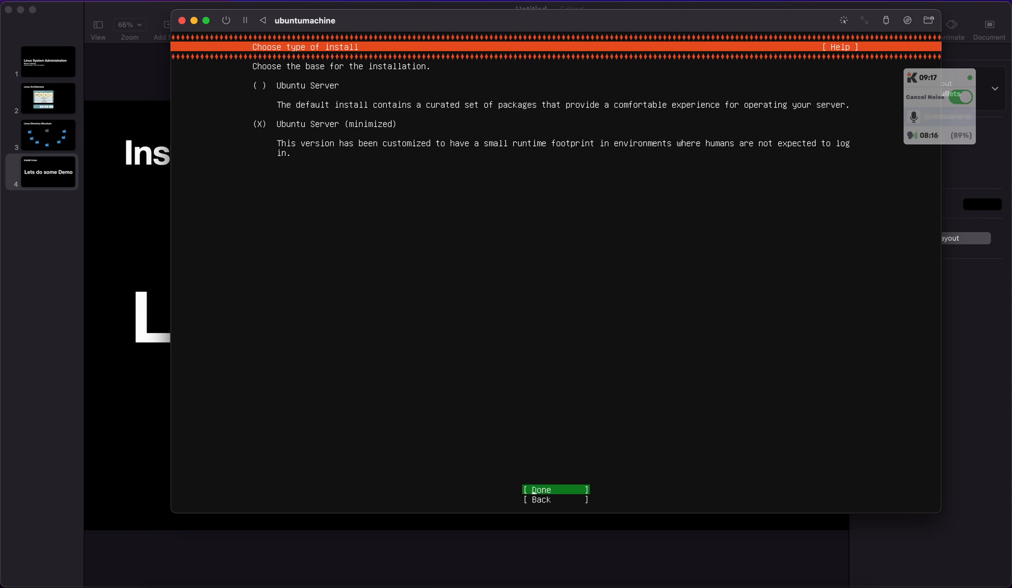
click(554, 490)
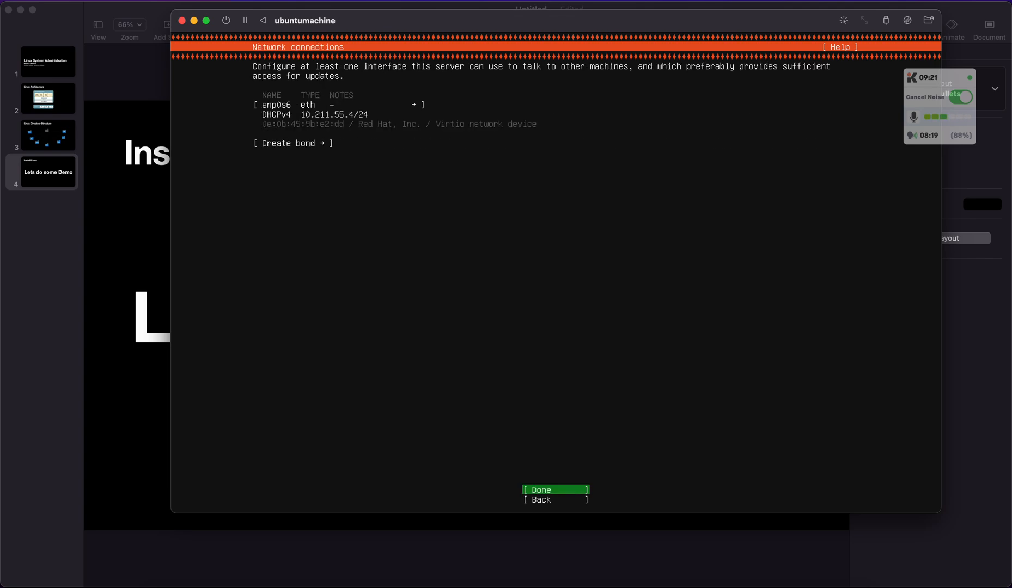
click(556, 490)
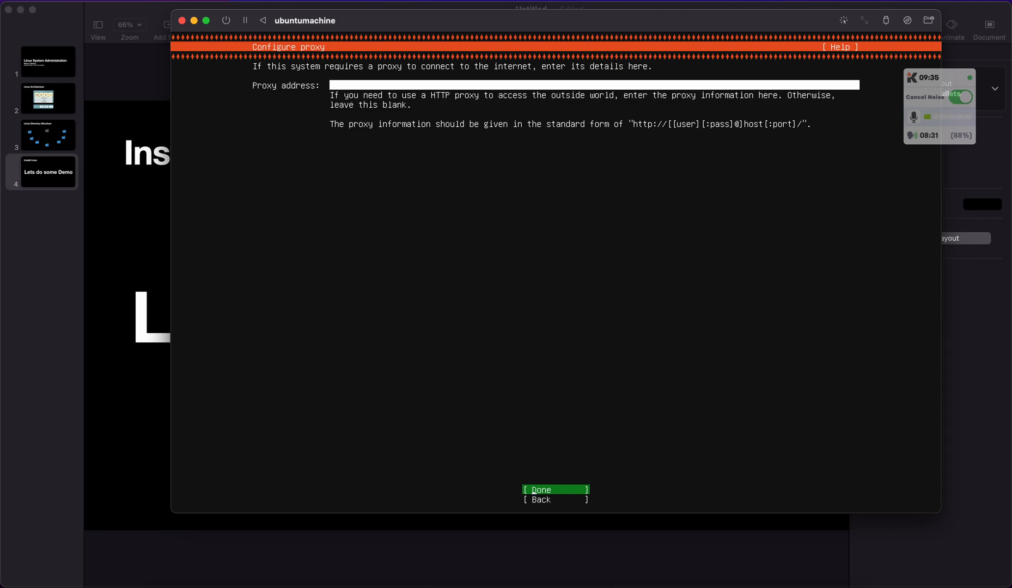
click(554, 493)
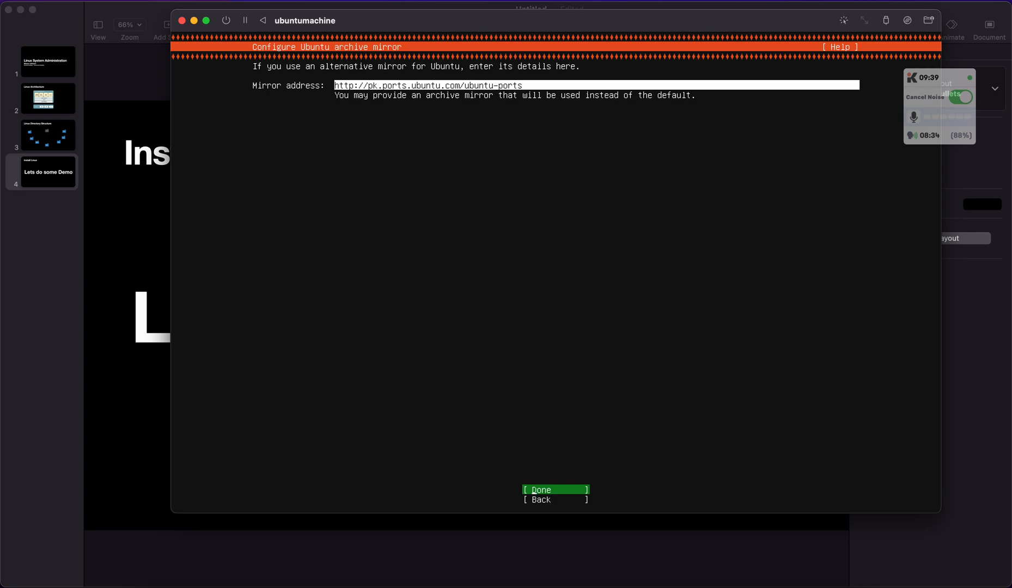
click(554, 491)
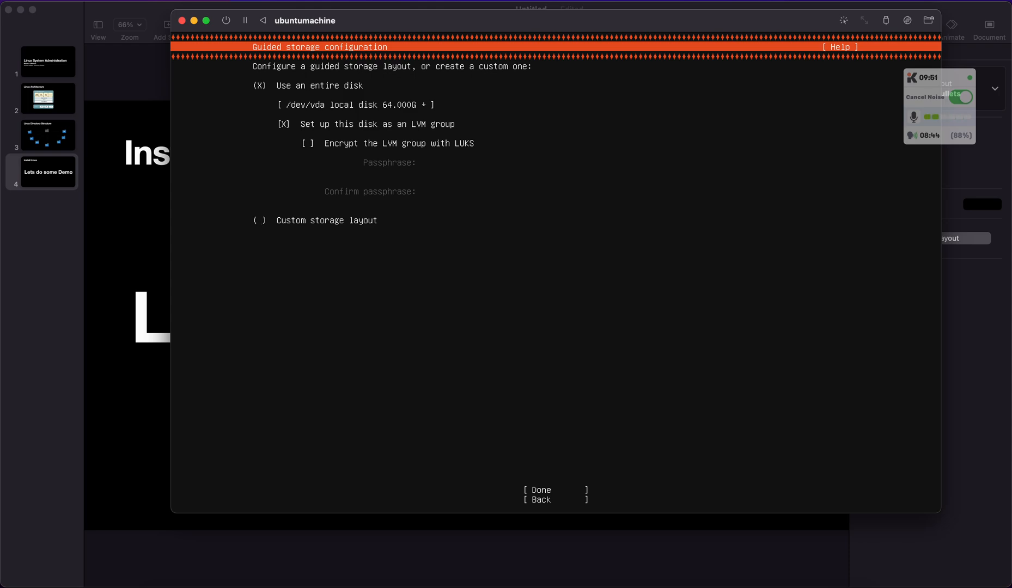
Step: Choose Custom storage layout and bring up the options for the disk's 63.998G free space
click(260, 221)
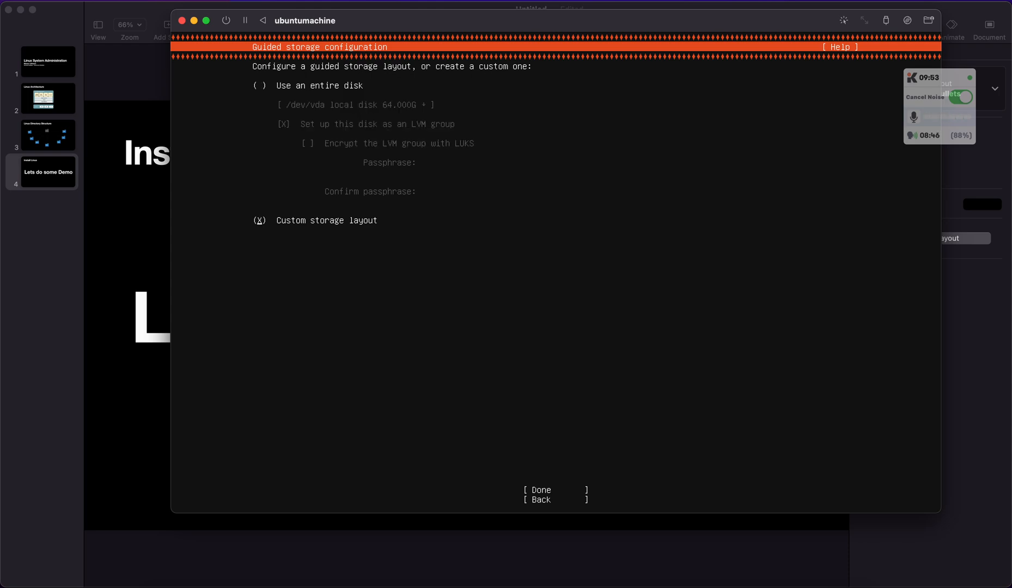
click(556, 489)
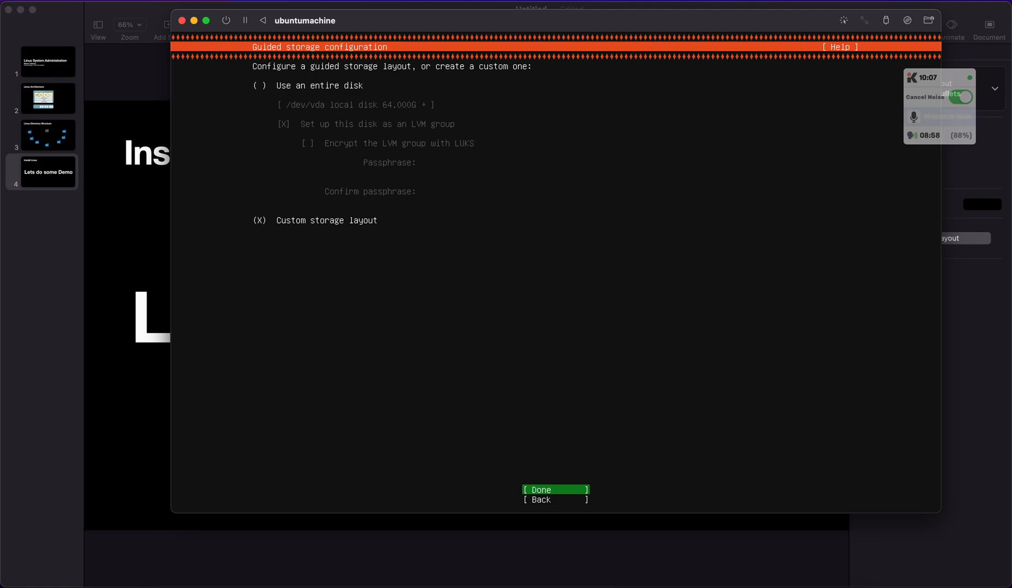
click(553, 490)
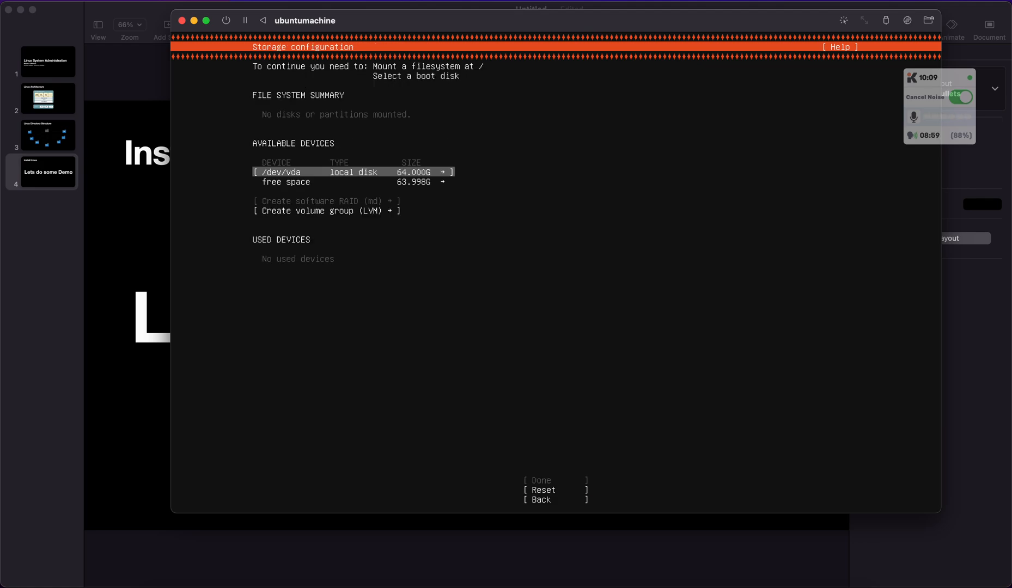
key(Down)
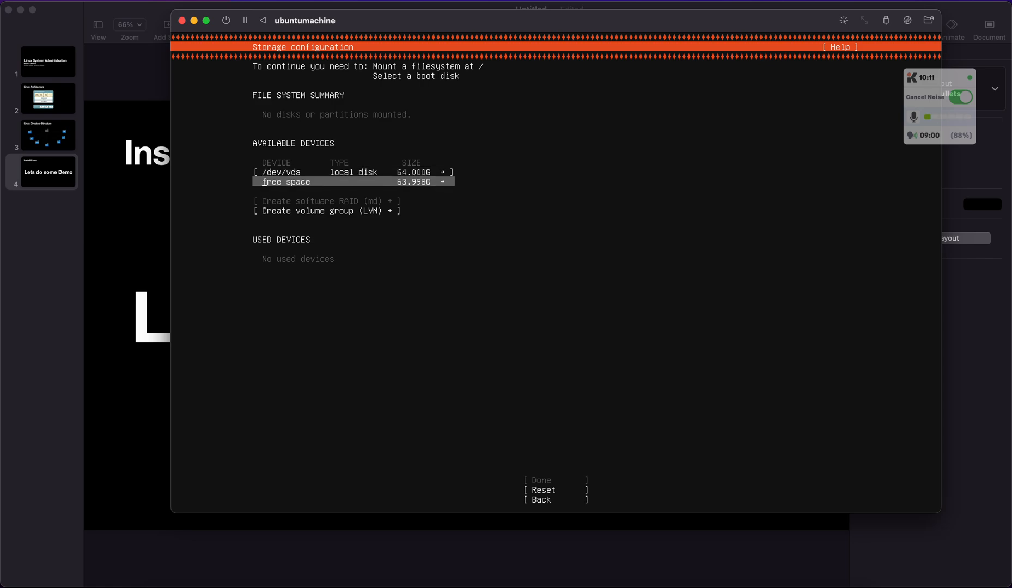
click(442, 182)
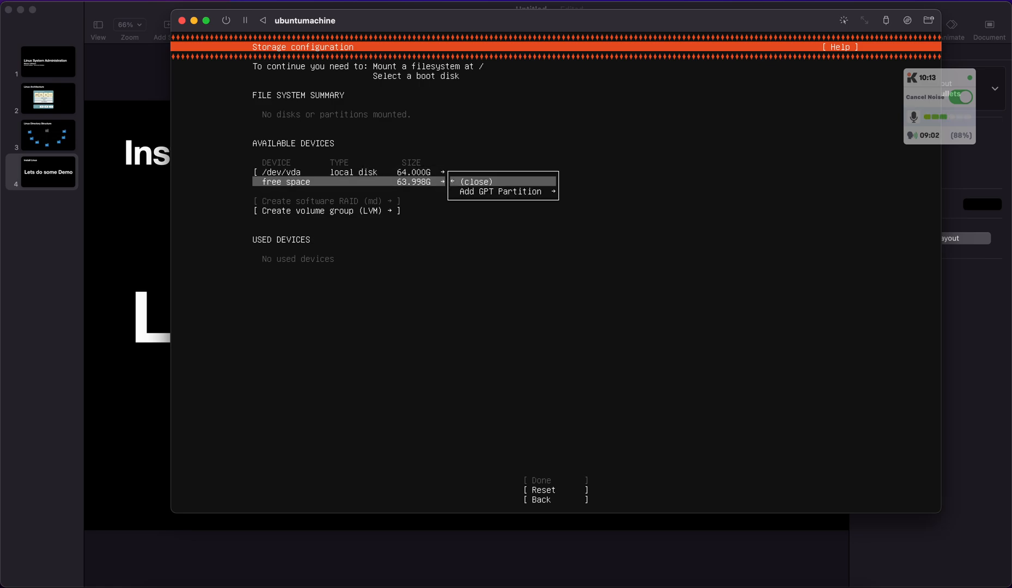
Step: Create a 10G ext4 GPT partition mounted at / in the free space
click(499, 191)
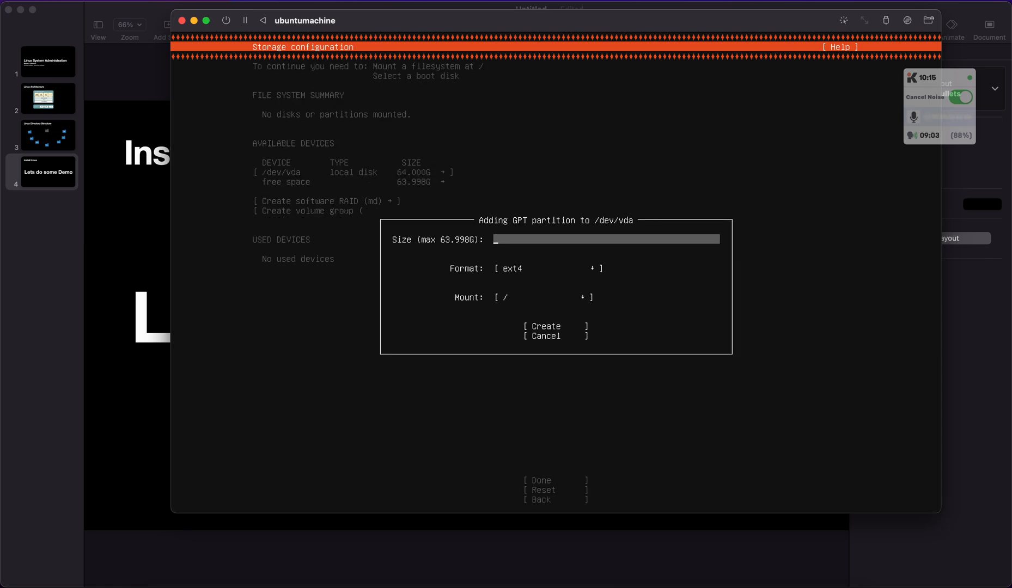
text(10G)
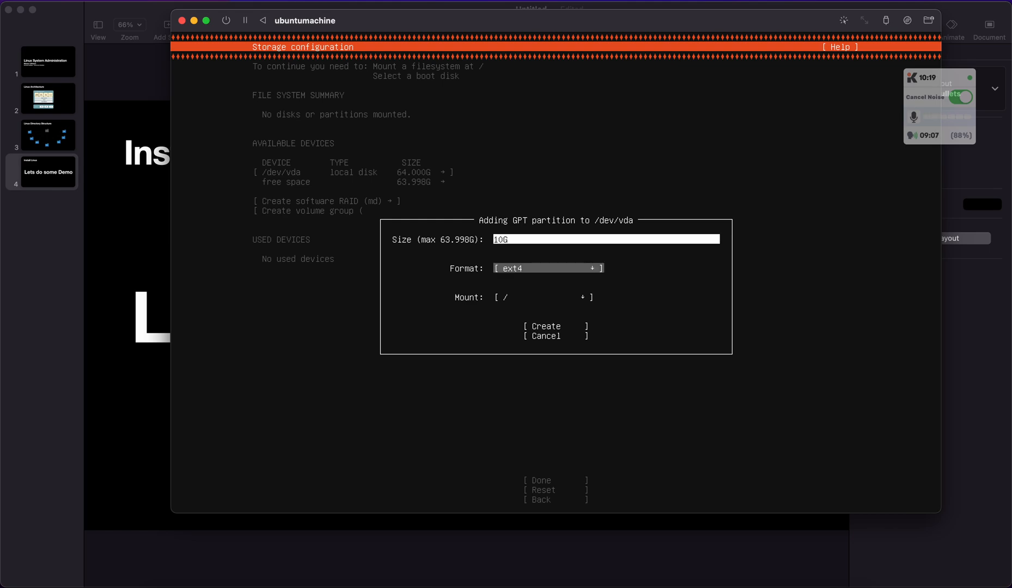
click(548, 268)
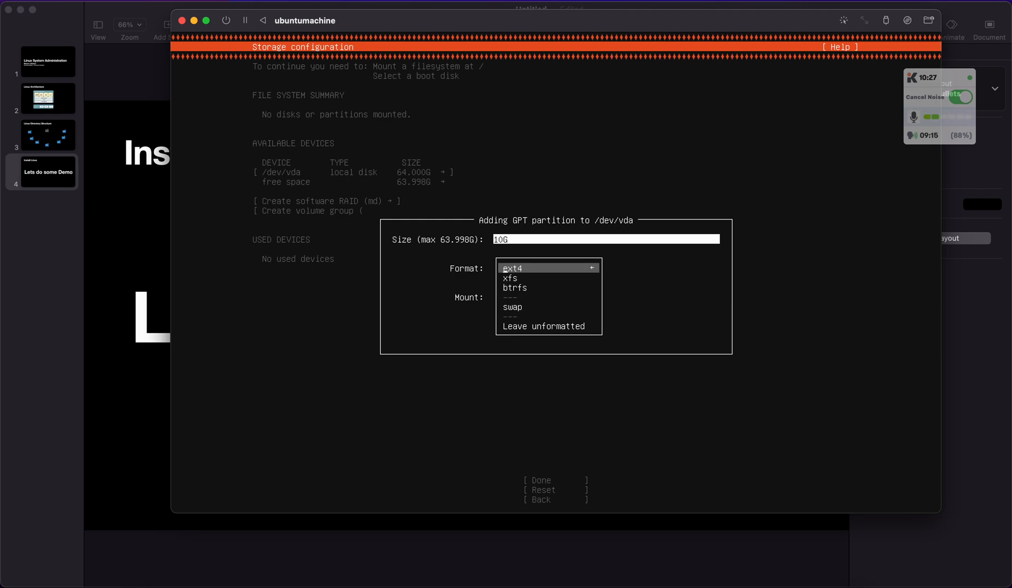
click(511, 268)
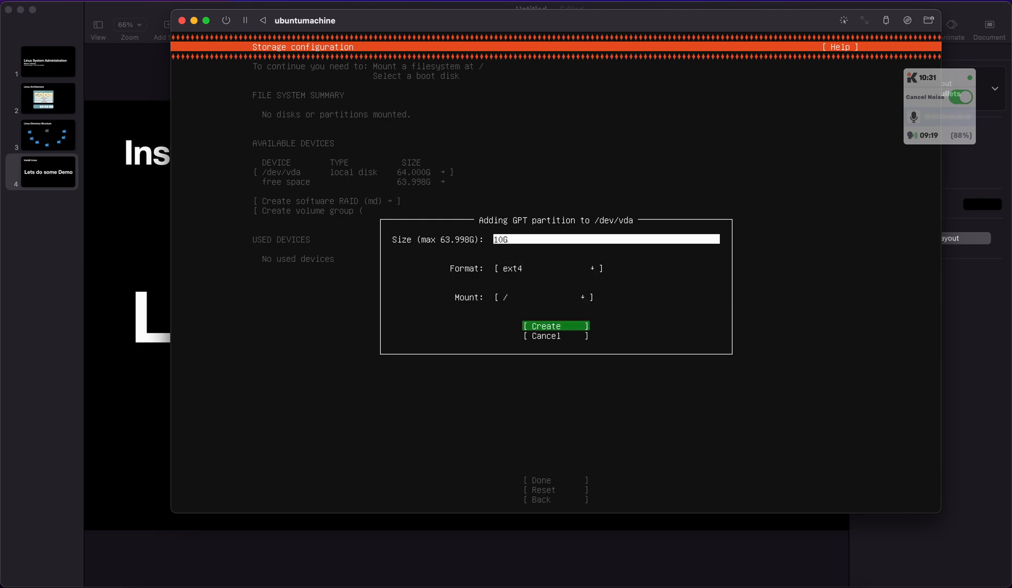
click(554, 326)
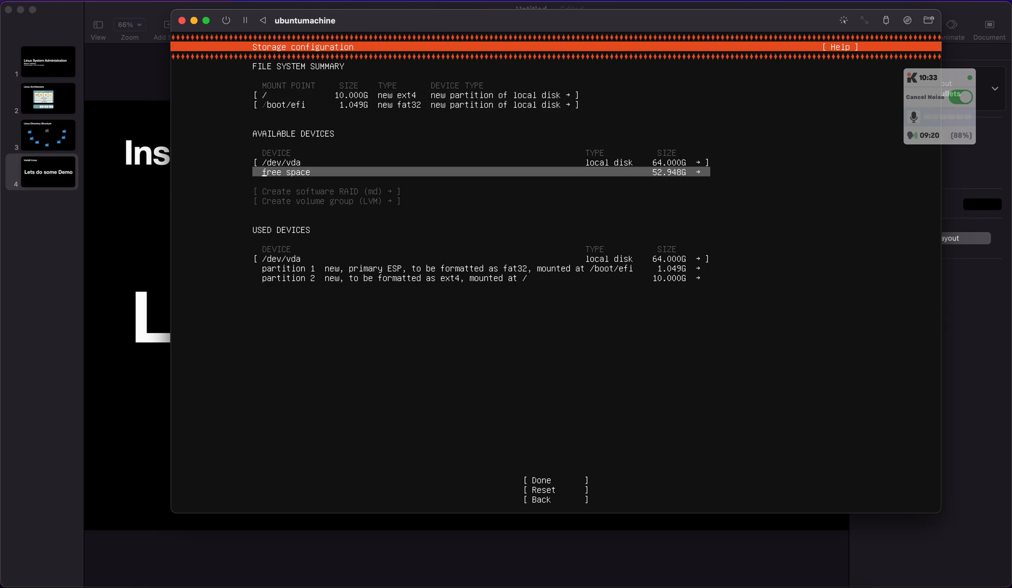
Step: Create an ext4 /boot partition whose size is capped at the remaining 52.948G
click(285, 172)
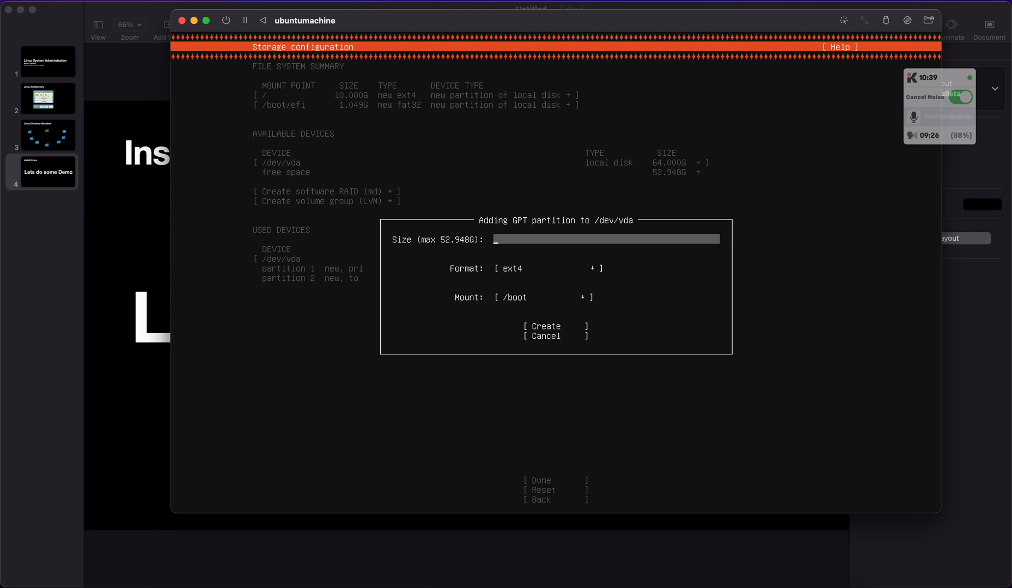
text(50G)
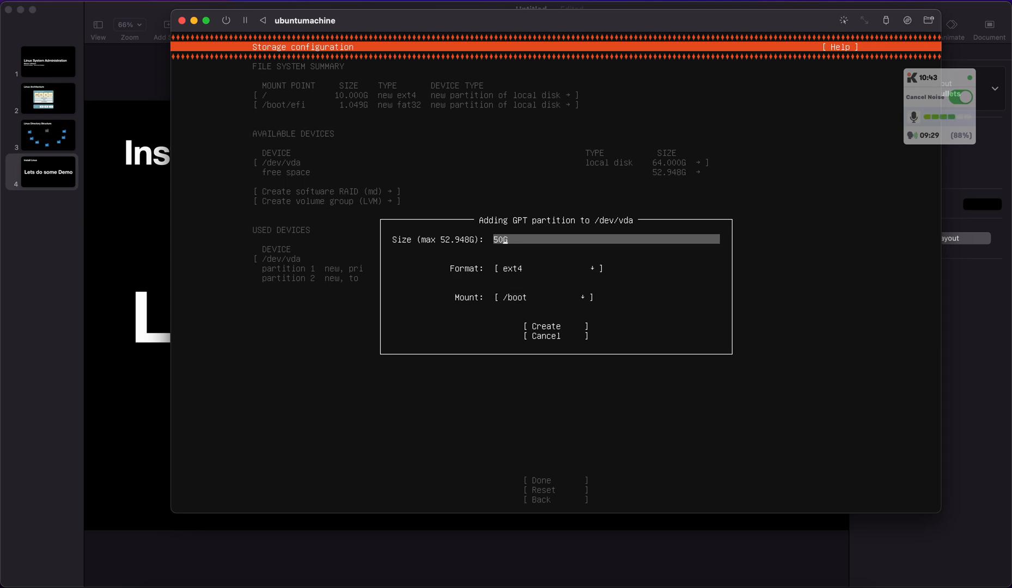
key(backspace)
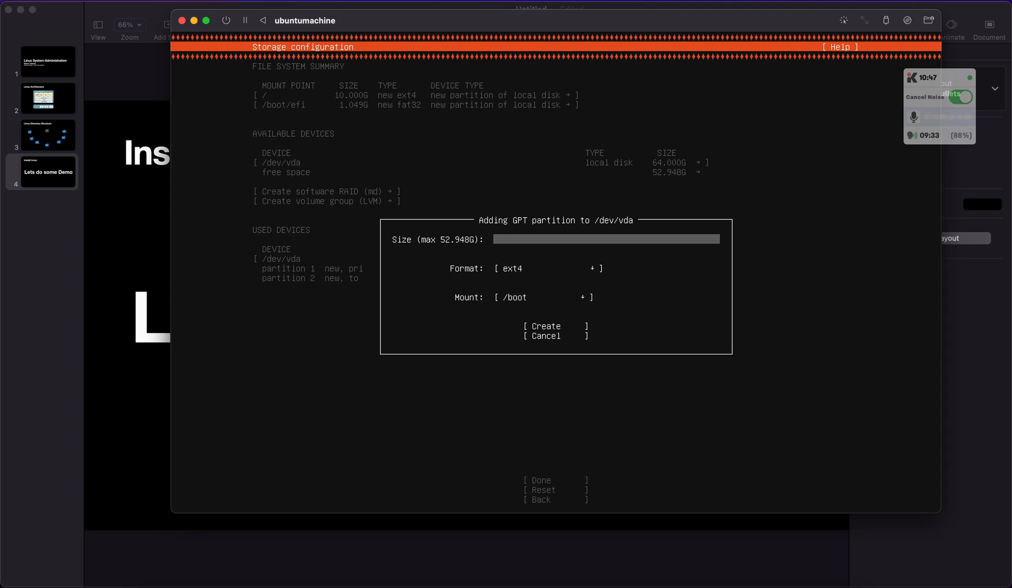
text(2048)
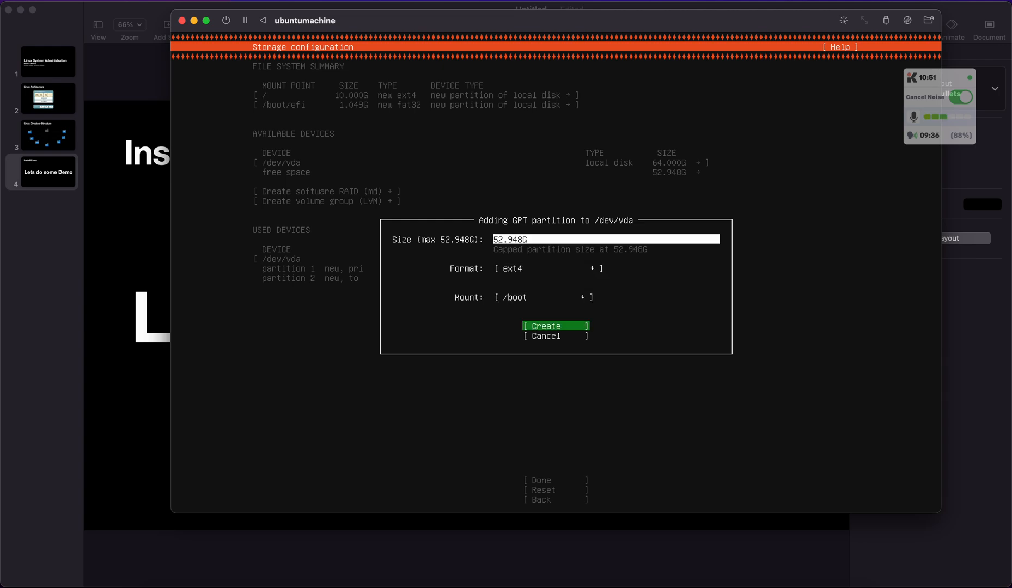
click(553, 326)
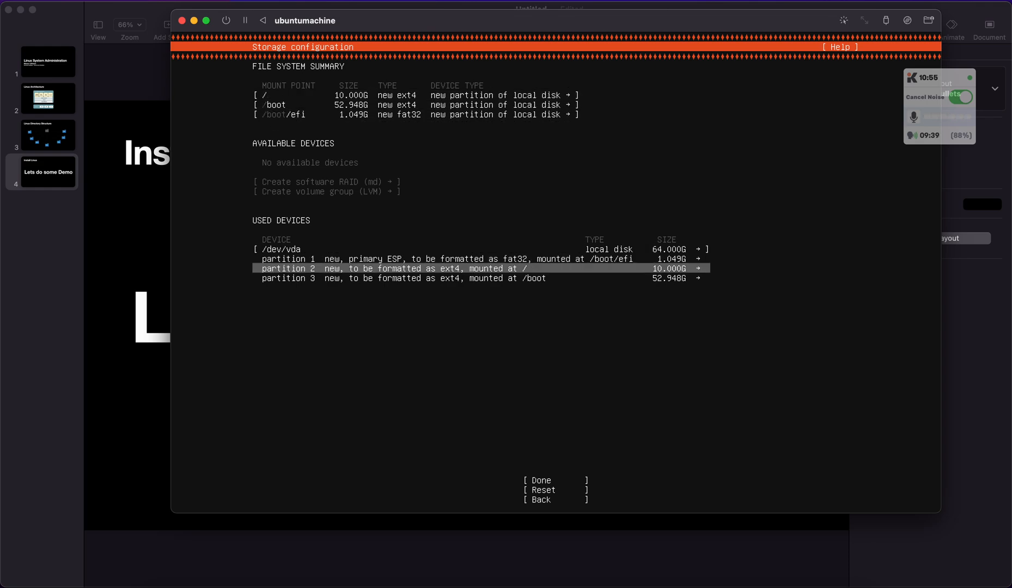
Step: Delete the oversized partition 3 and start a new GPT partition in the freed space
key(Down)
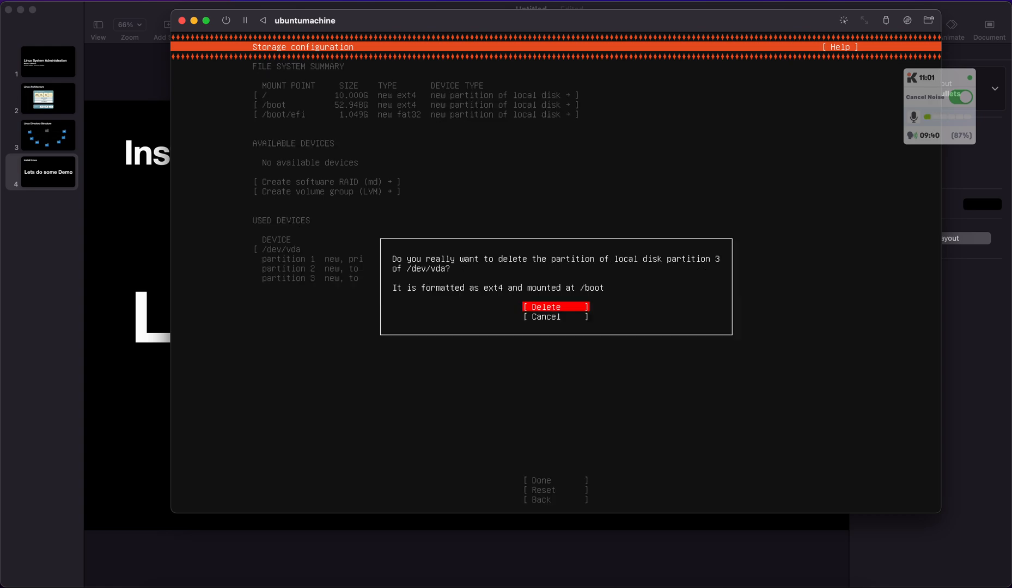
click(556, 306)
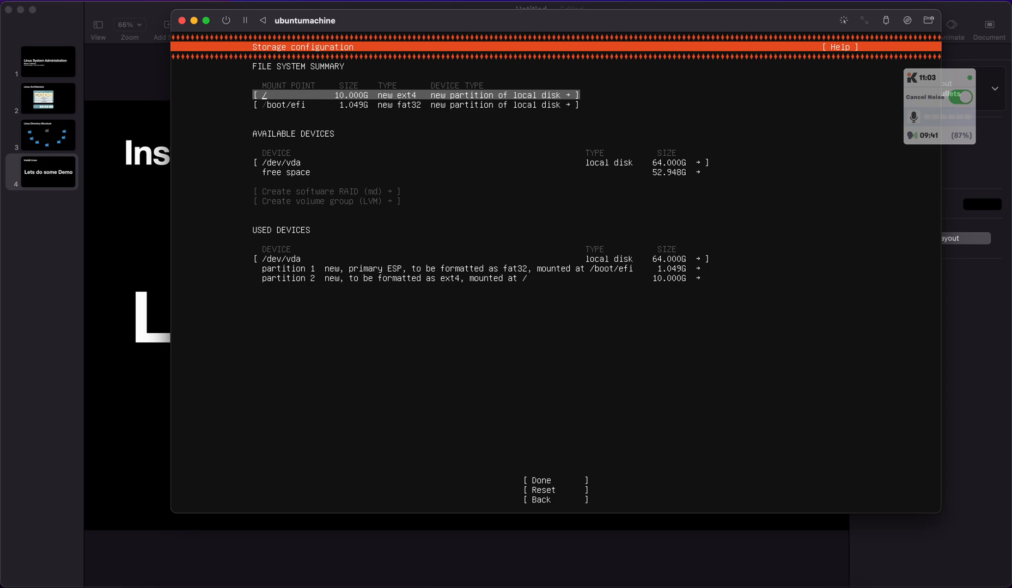
key(Down)
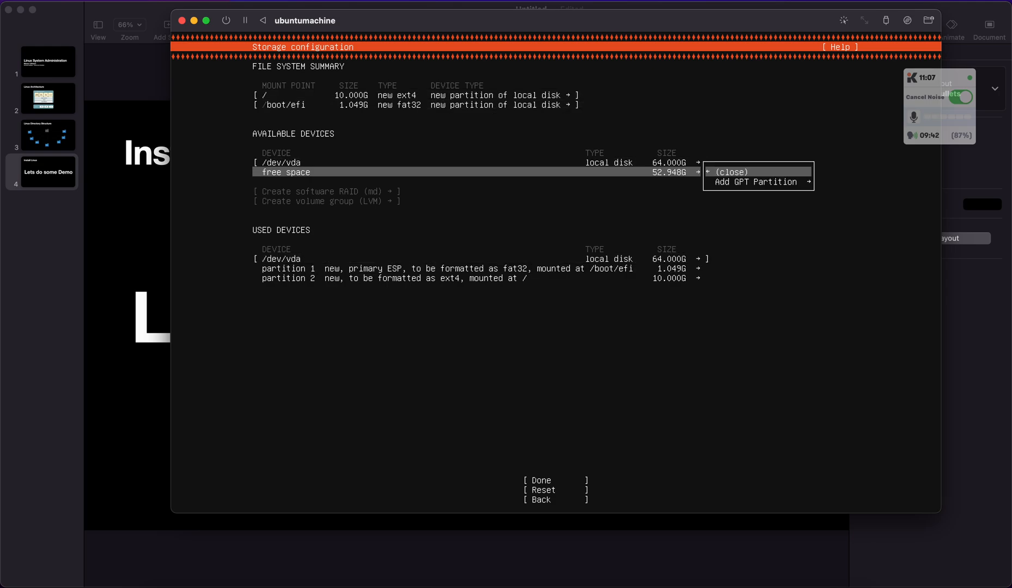
click(753, 182)
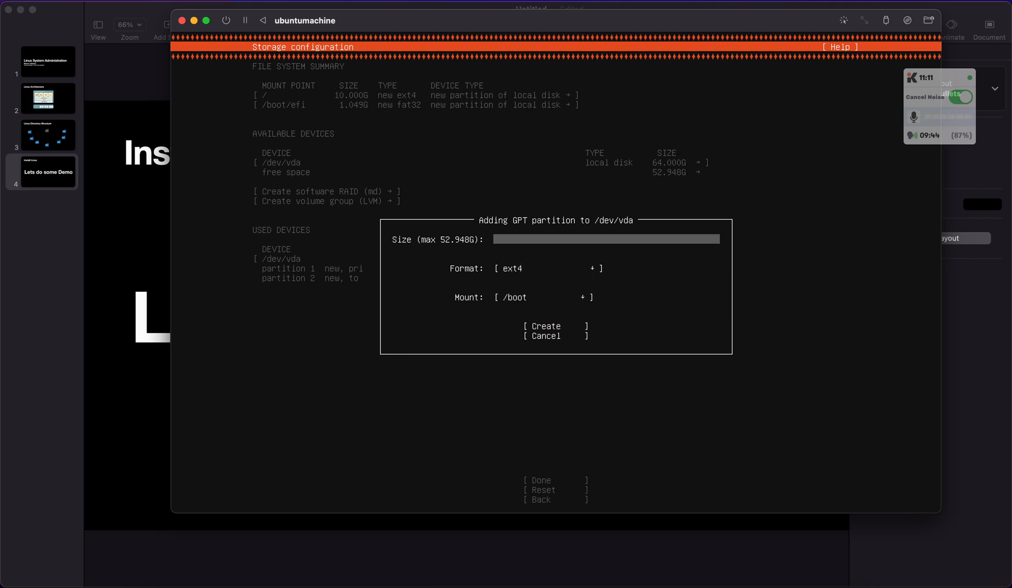
Step: Correct the size to 2G and create the ext4 /boot partition, leaving 50.948G free
text(52.948G)
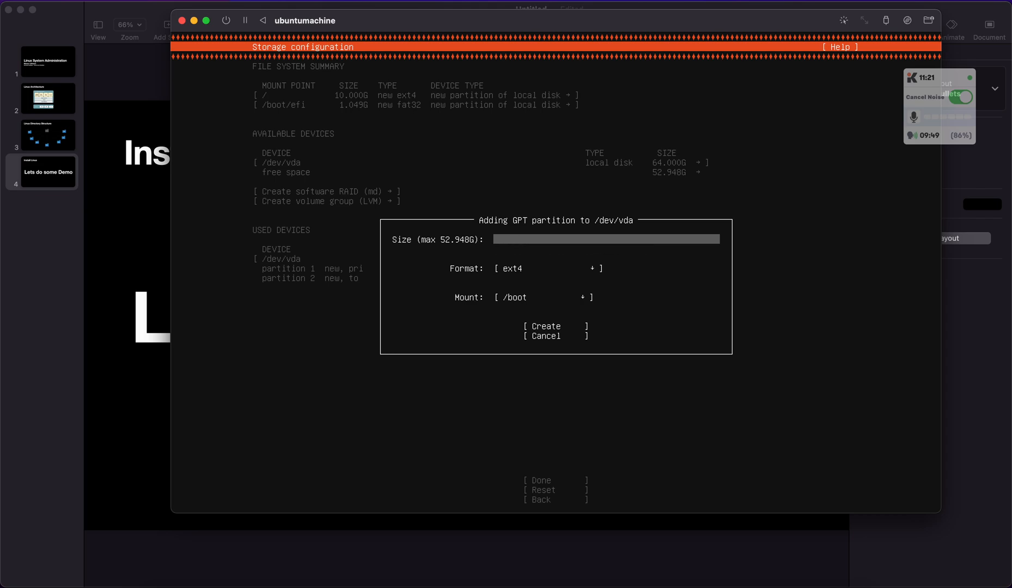
text(52.948G)
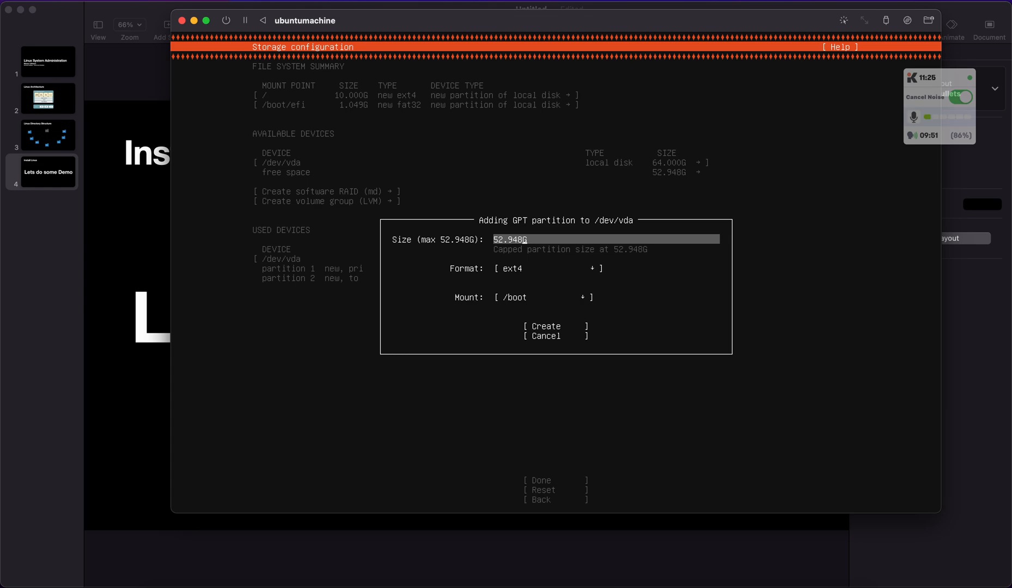
click(604, 238)
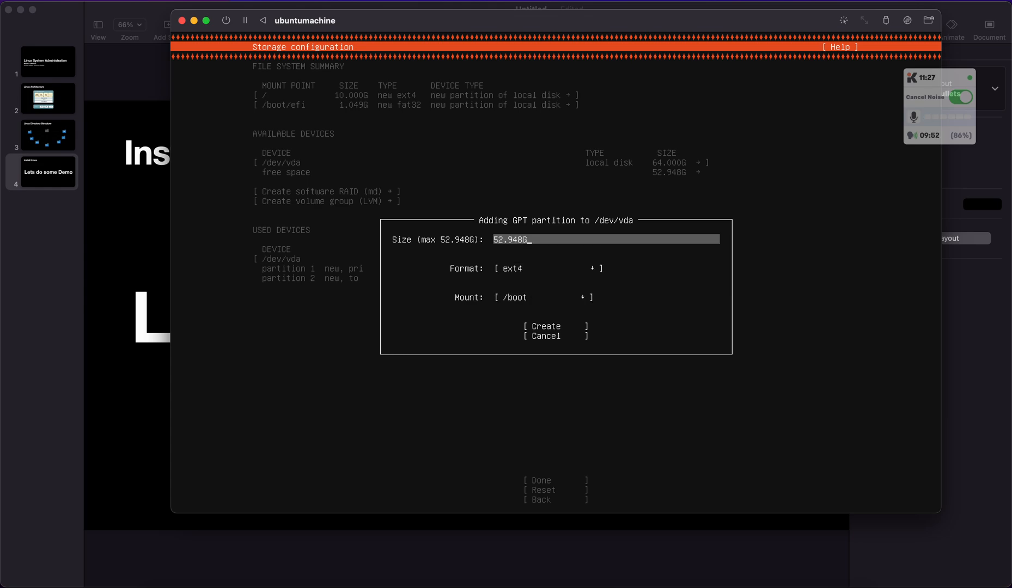
text(50)
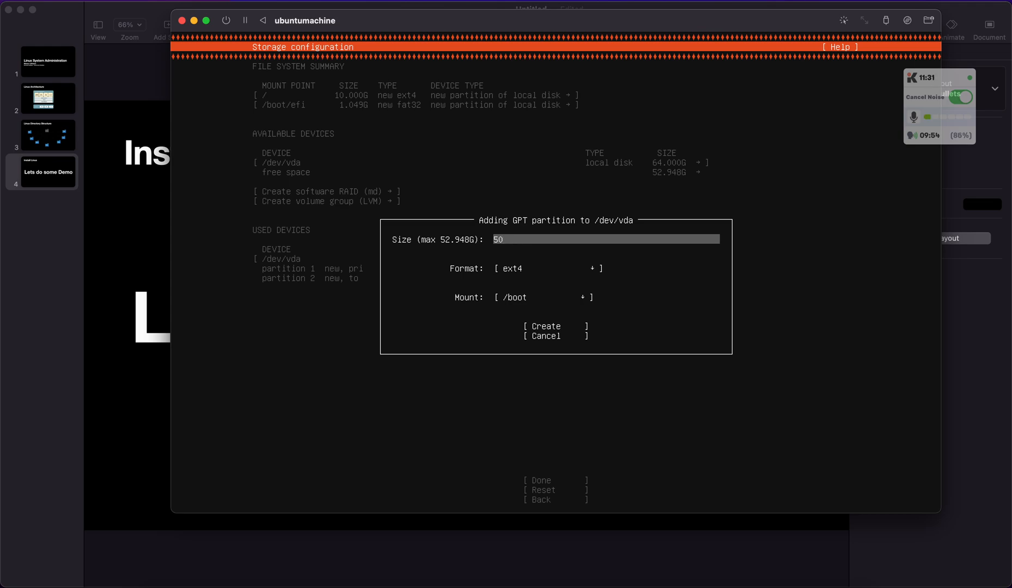
text(G)
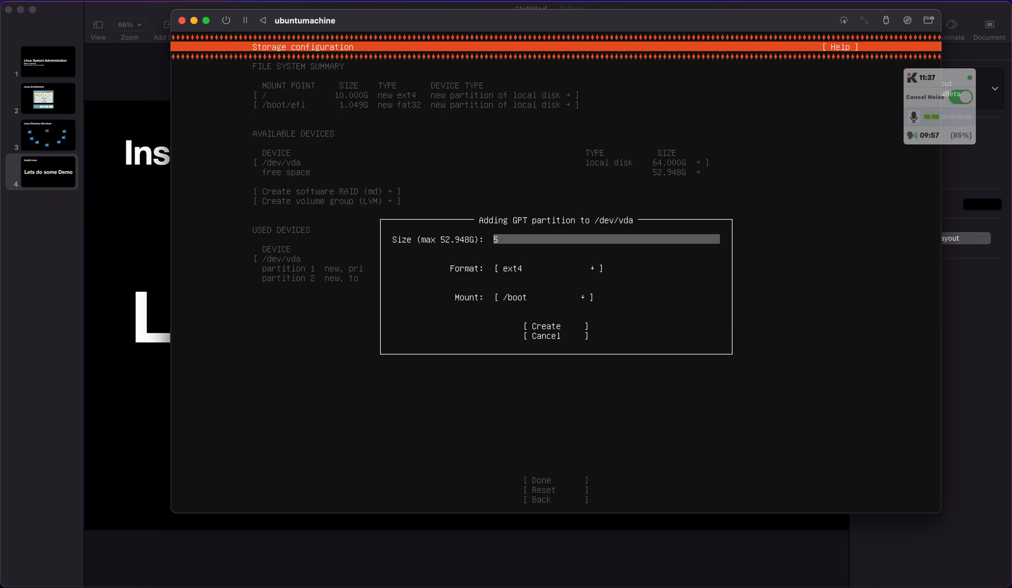
text(2G)
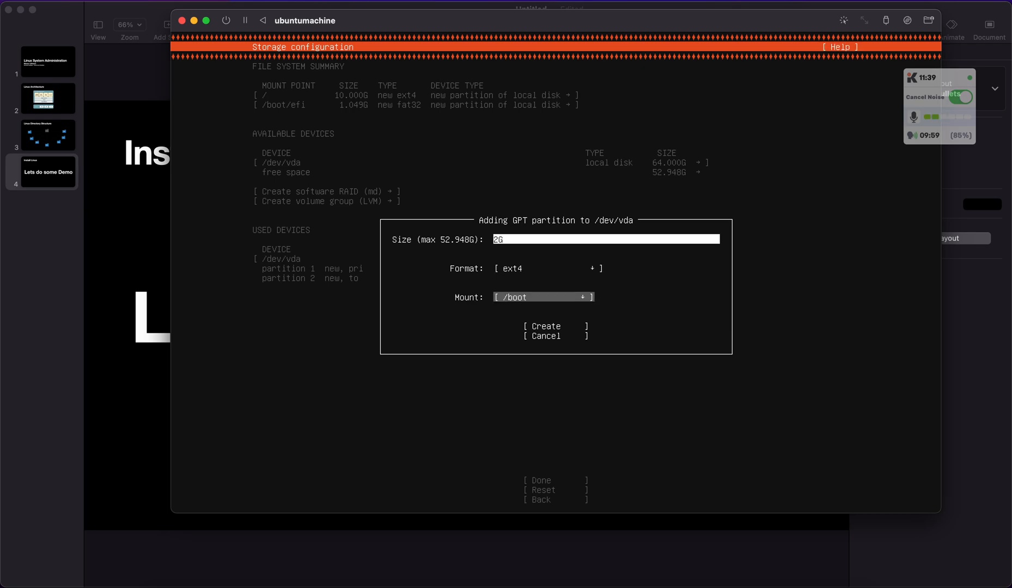
click(542, 326)
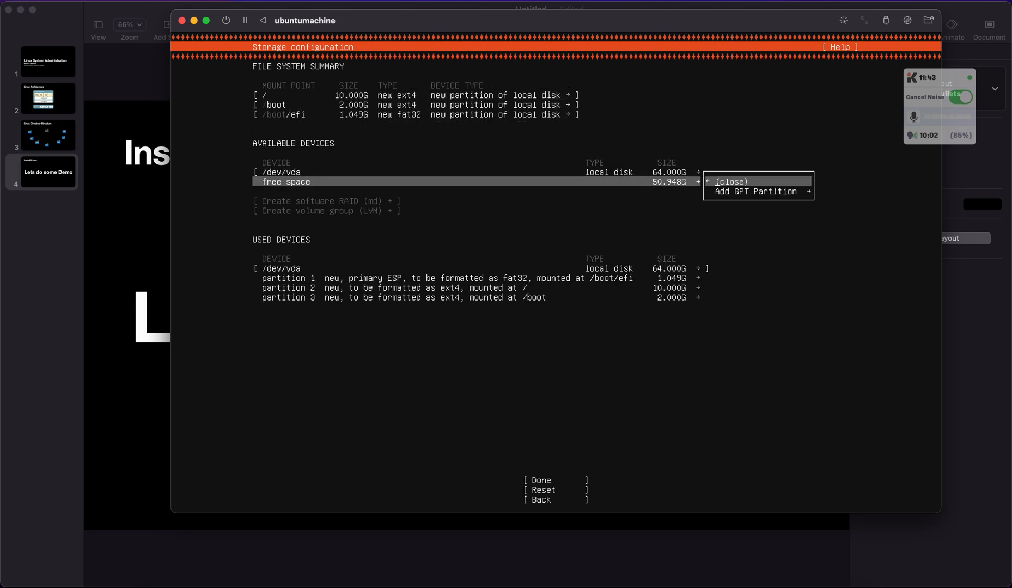
Step: Create a 2G swap partition in the free space, leaving 48.948G unallocated
click(754, 191)
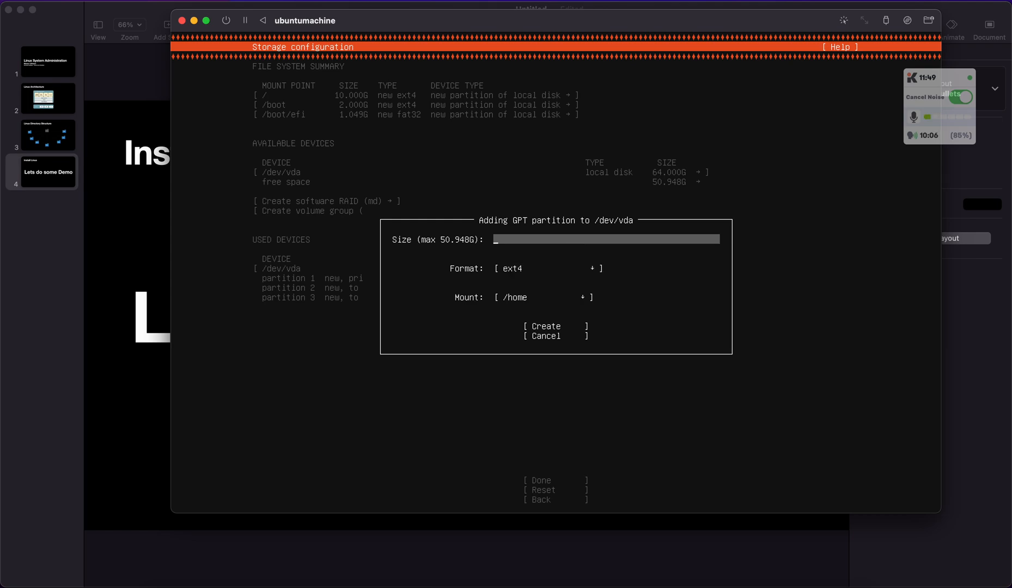
text(51)
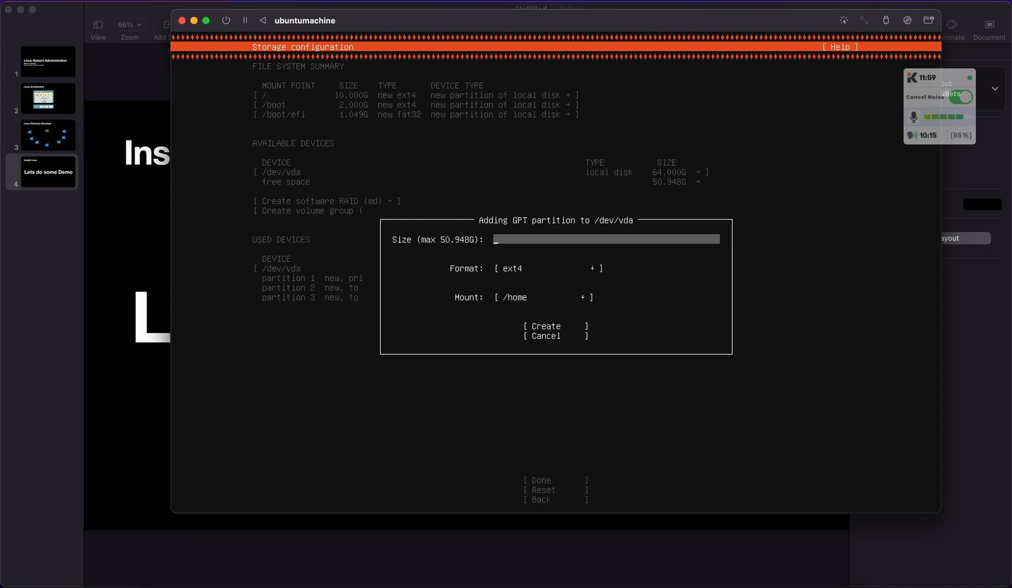
text(2)
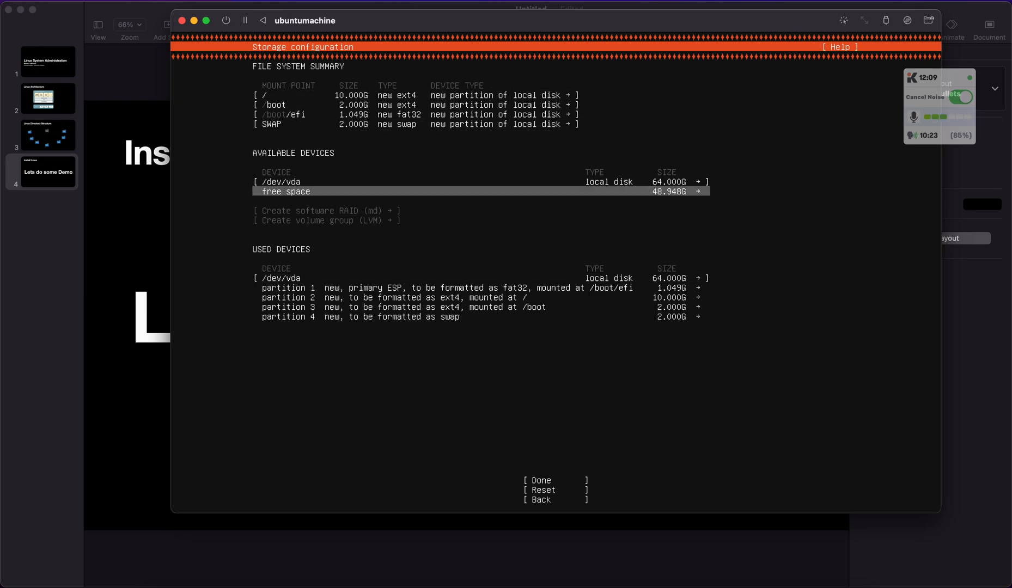
Step: Create a 48.948G ext4 /home partition and finish the storage configuration with Done
click(287, 191)
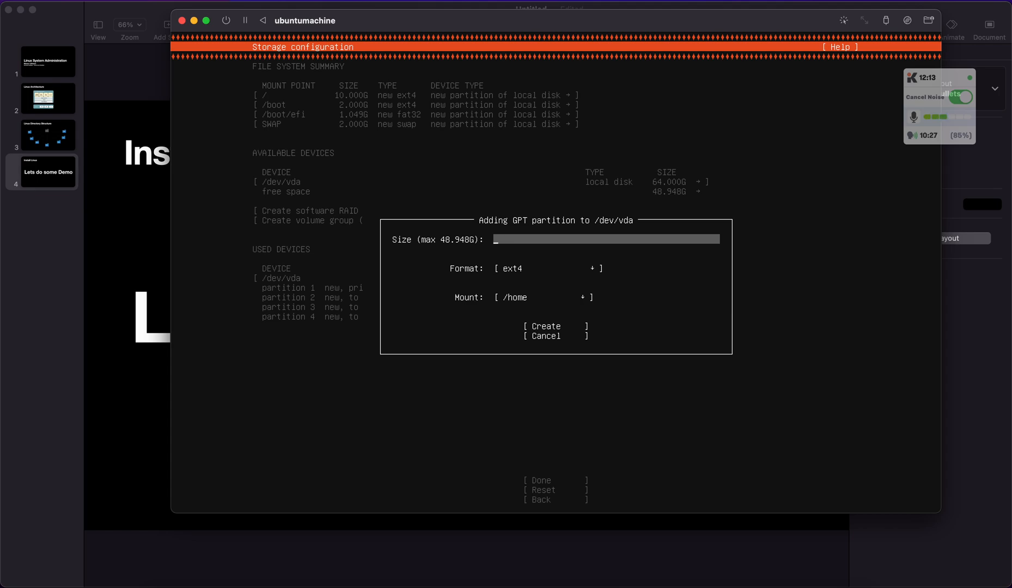
text(48.948G)
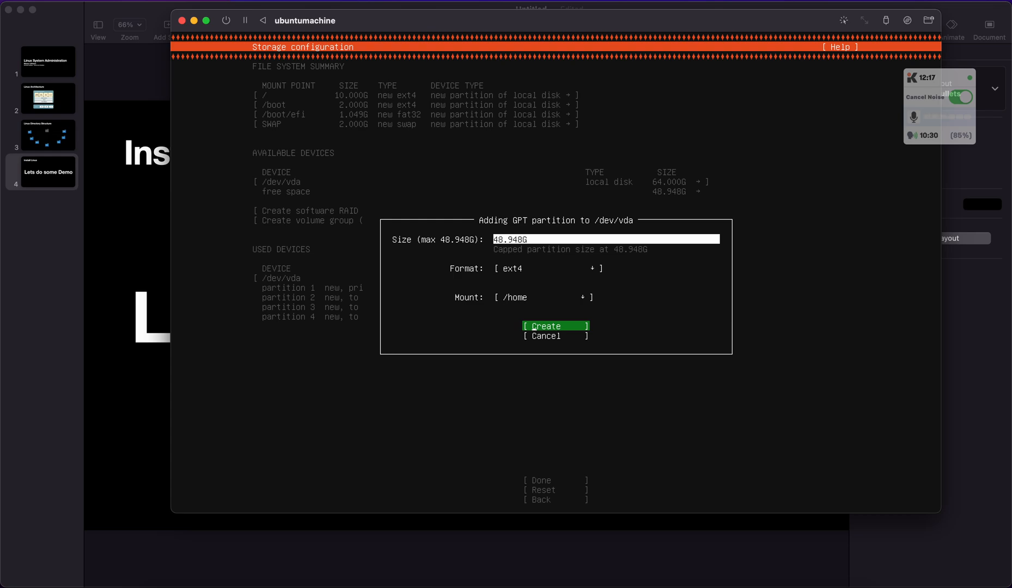
click(554, 325)
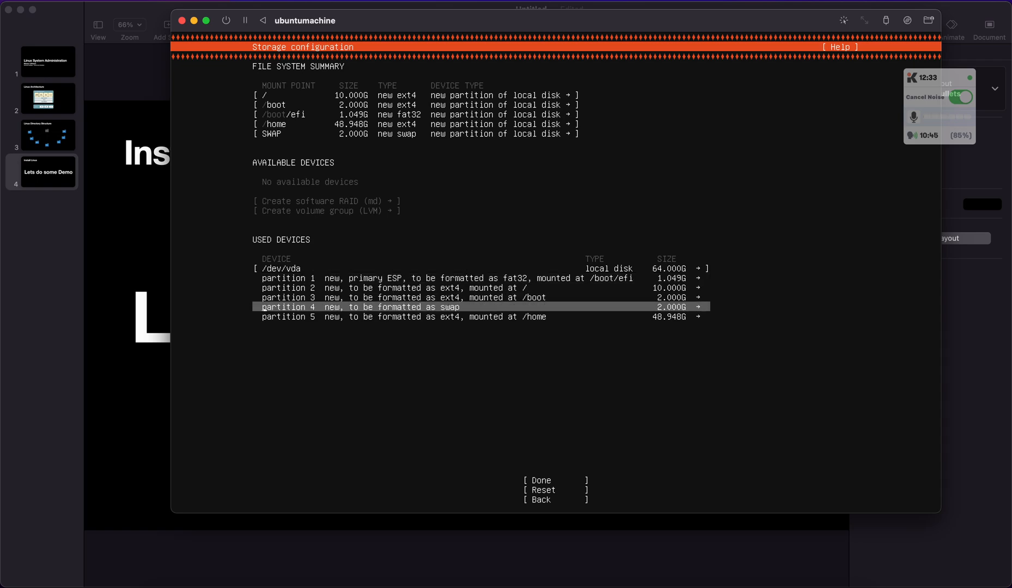
click(539, 480)
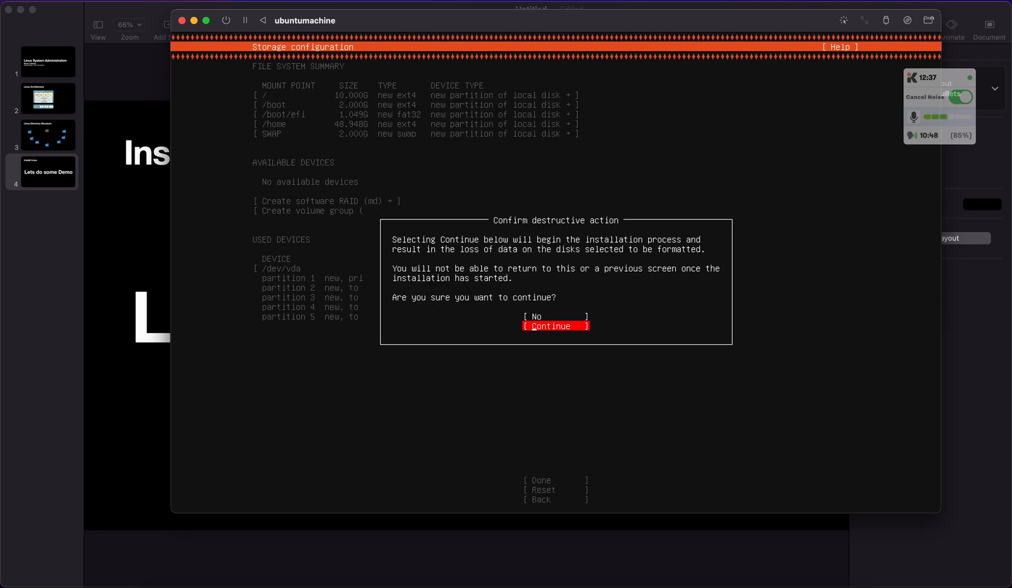
Step: Accept the data-loss warning and enter the name and server name in Profile setup
click(550, 326)
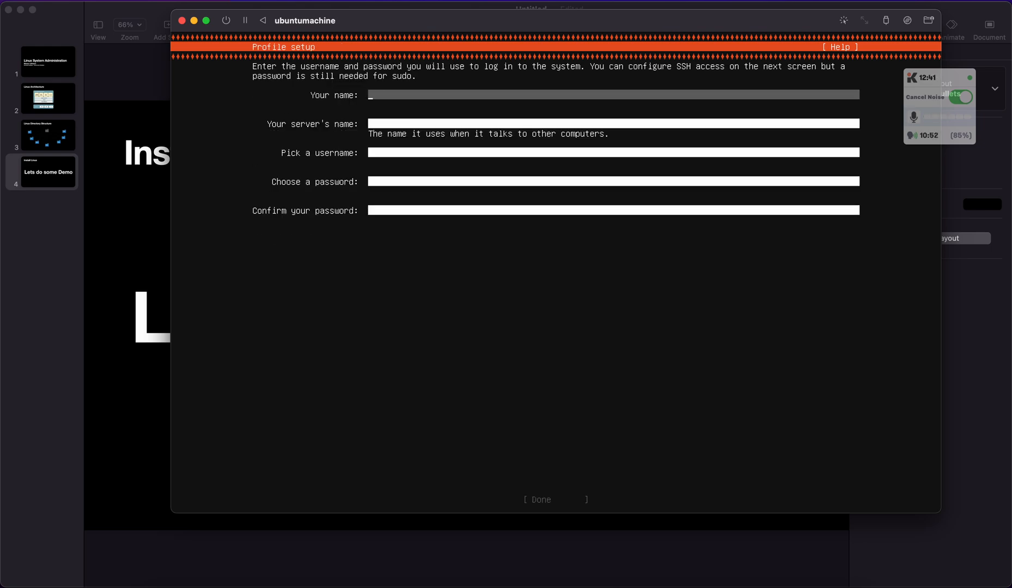
text(masnur)
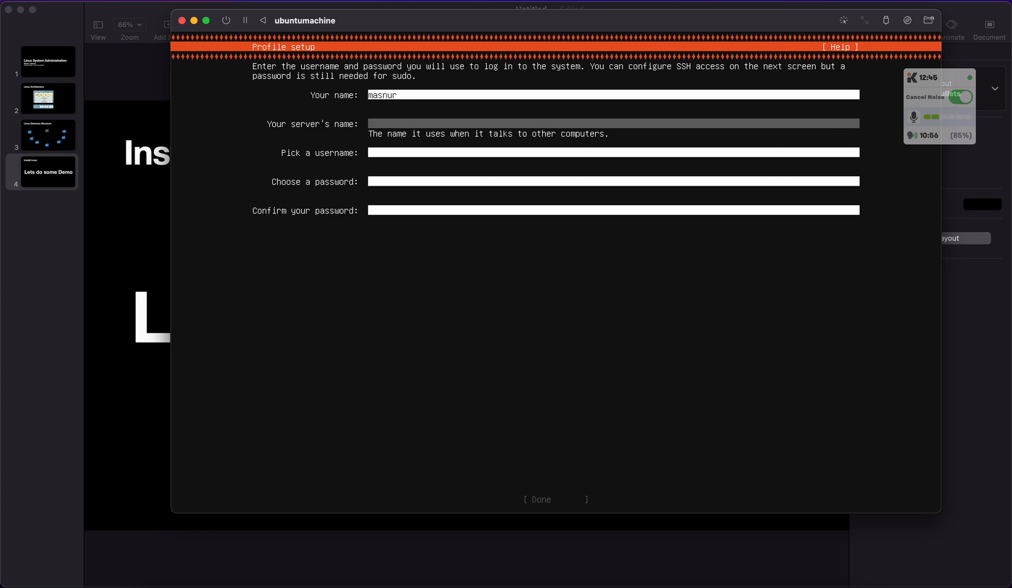
text(masnur)
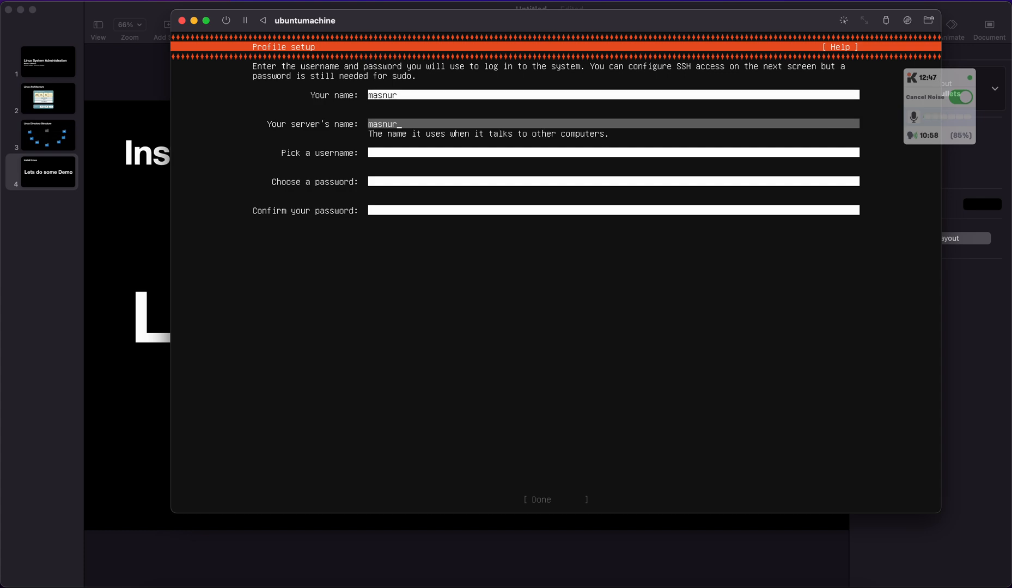
key(BackSpace)
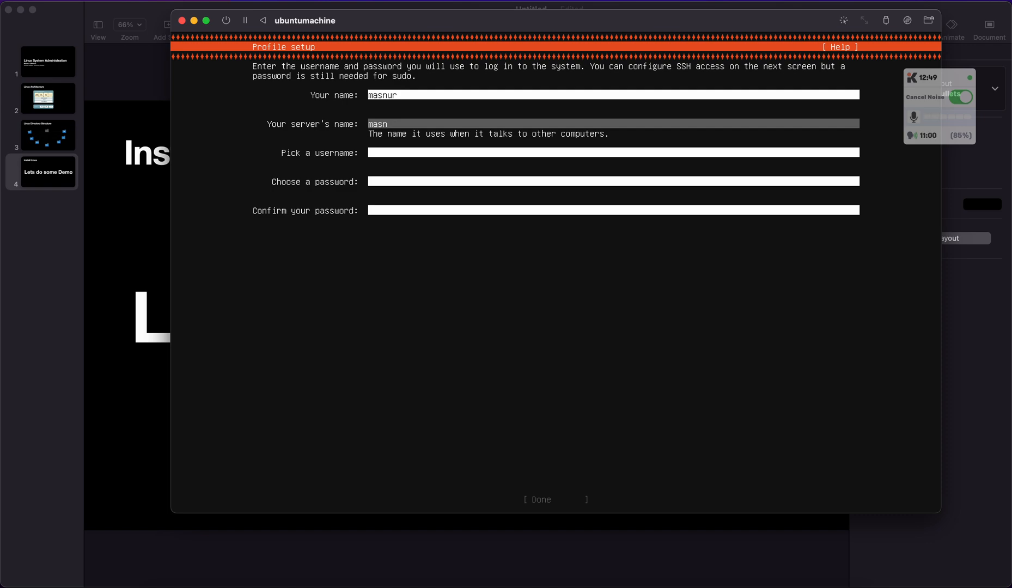
key(BackSpace)
text(nsur)
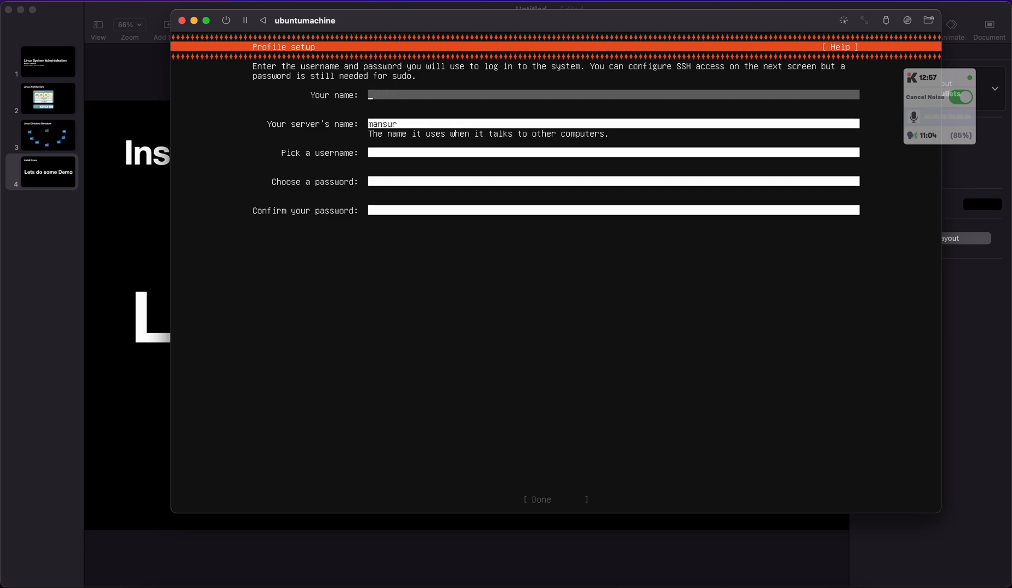
Step: Set username technoronix with its password and submit the profile
text(technoronix)
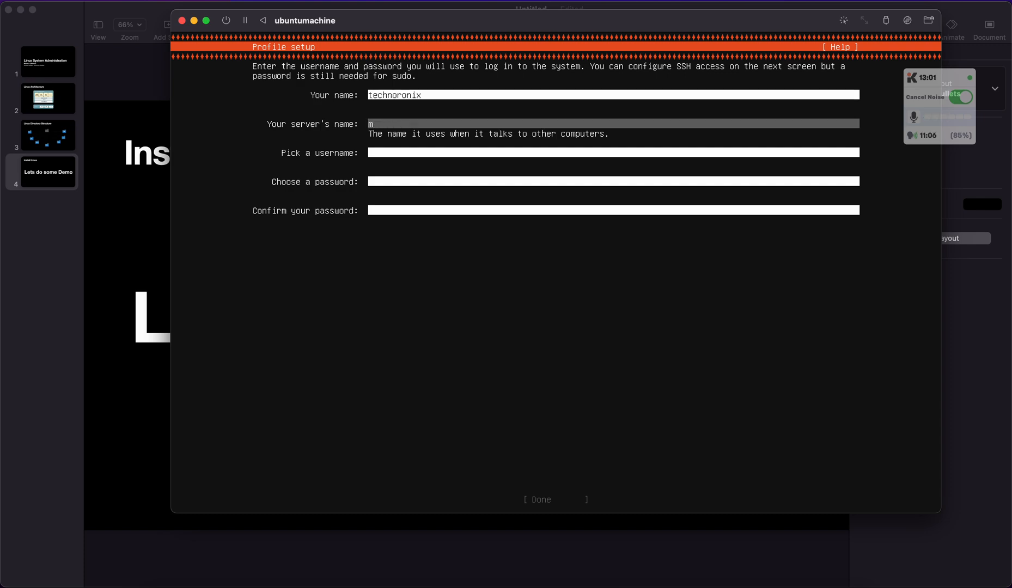
text(echnoronix)
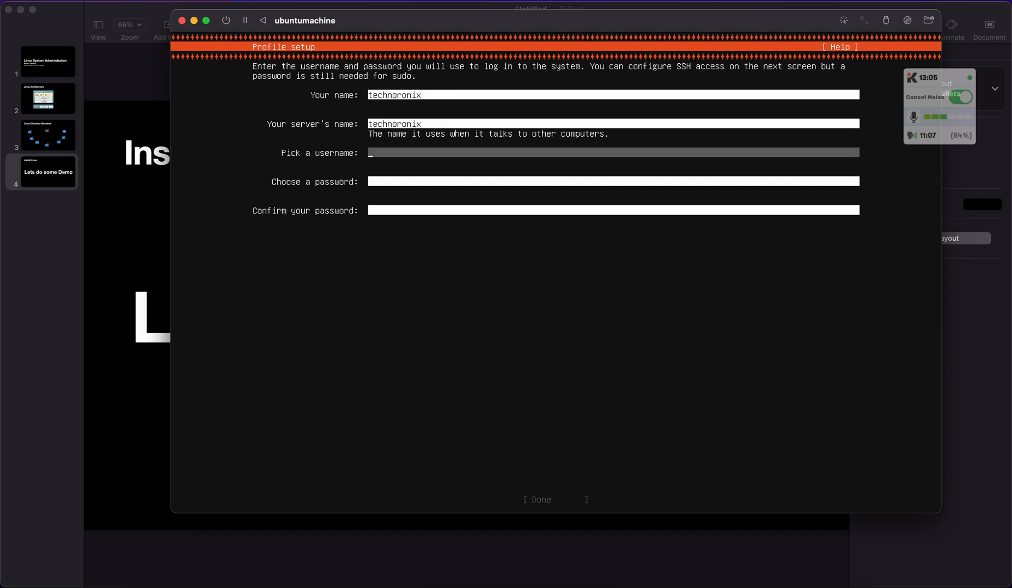
text(technoronix)
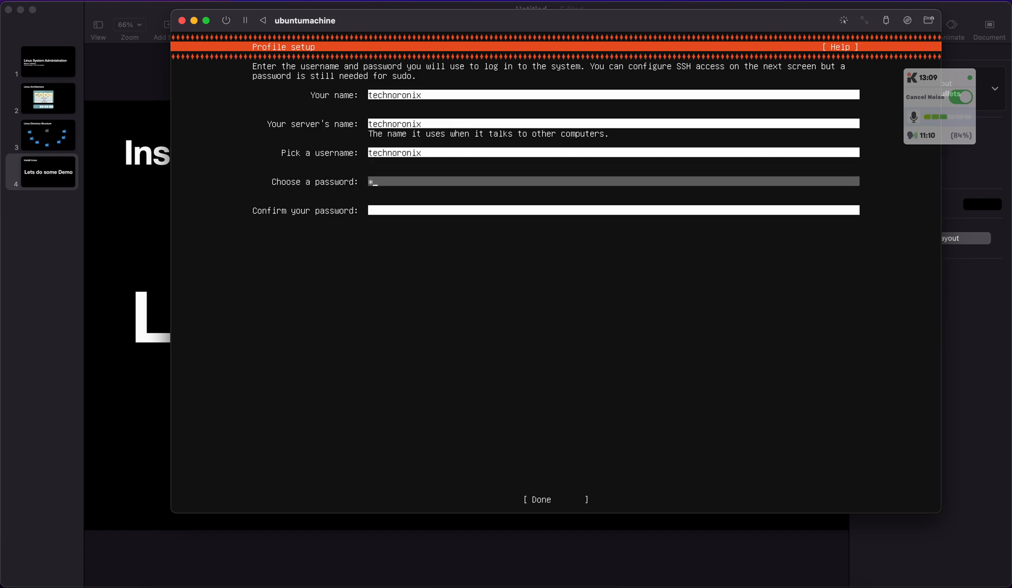
text(***)
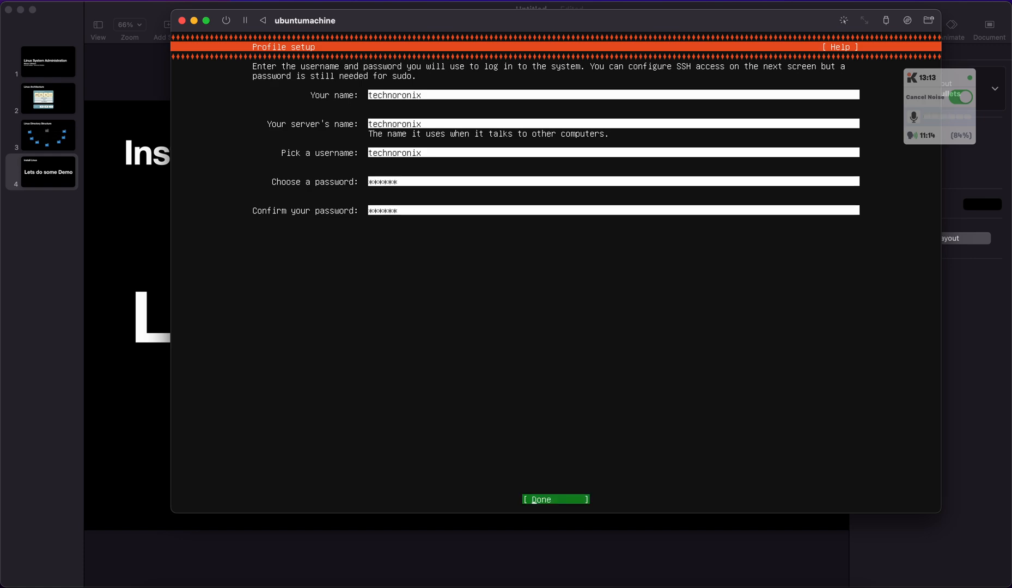
click(554, 499)
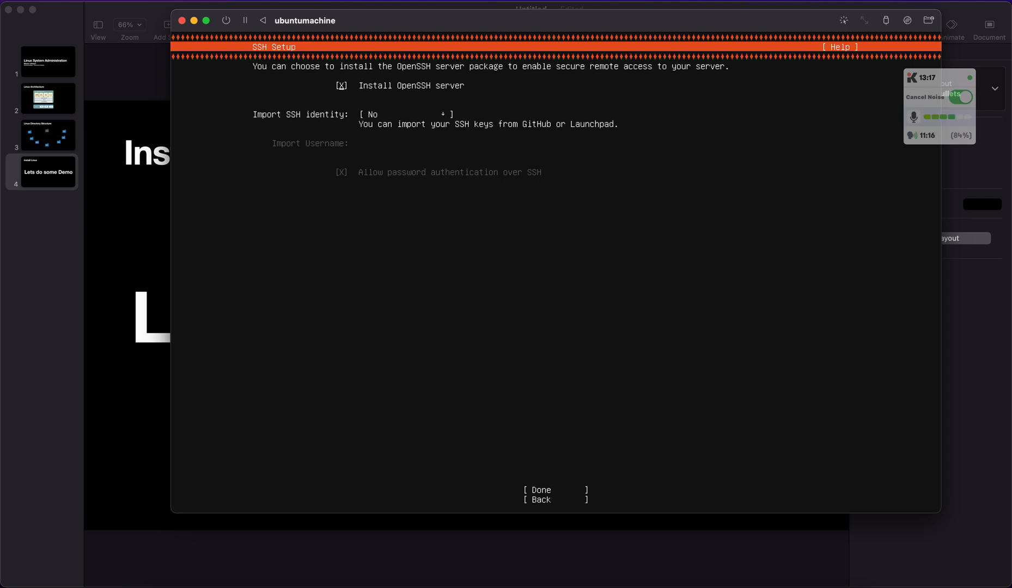
Step: Enable the OpenSSH server, select the aws-cli snap, and start the installation
click(554, 490)
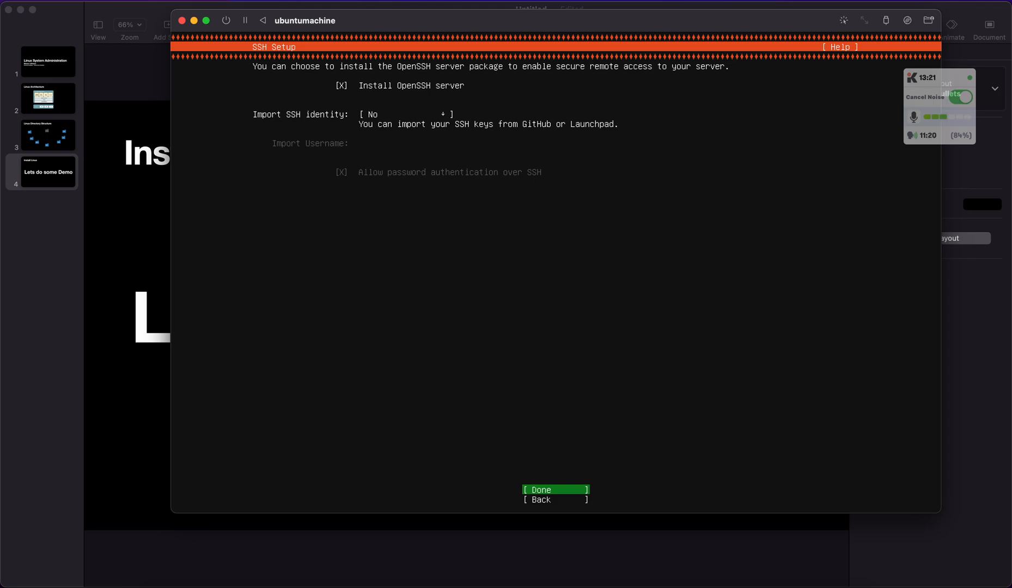
click(553, 490)
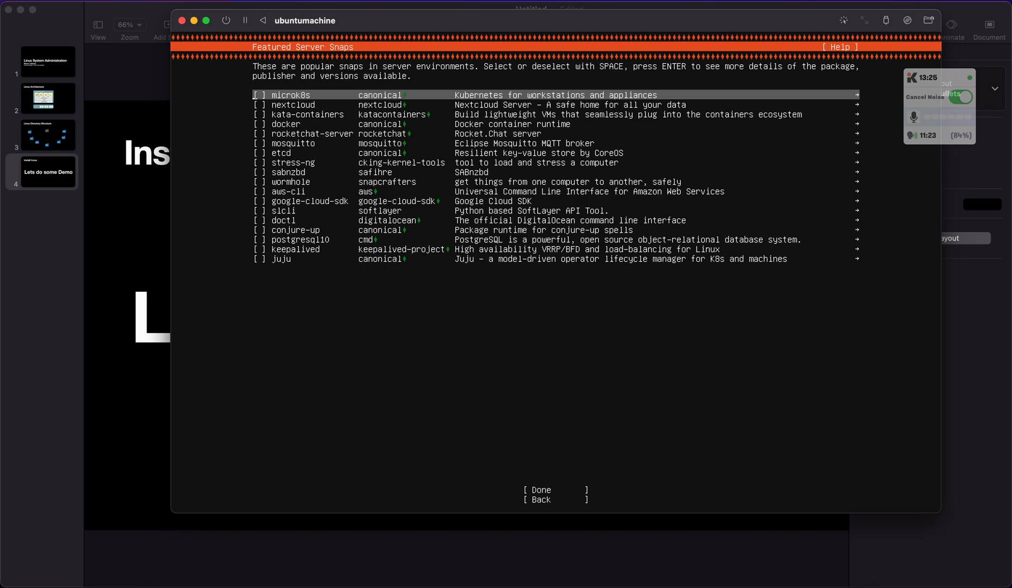
key(Down)
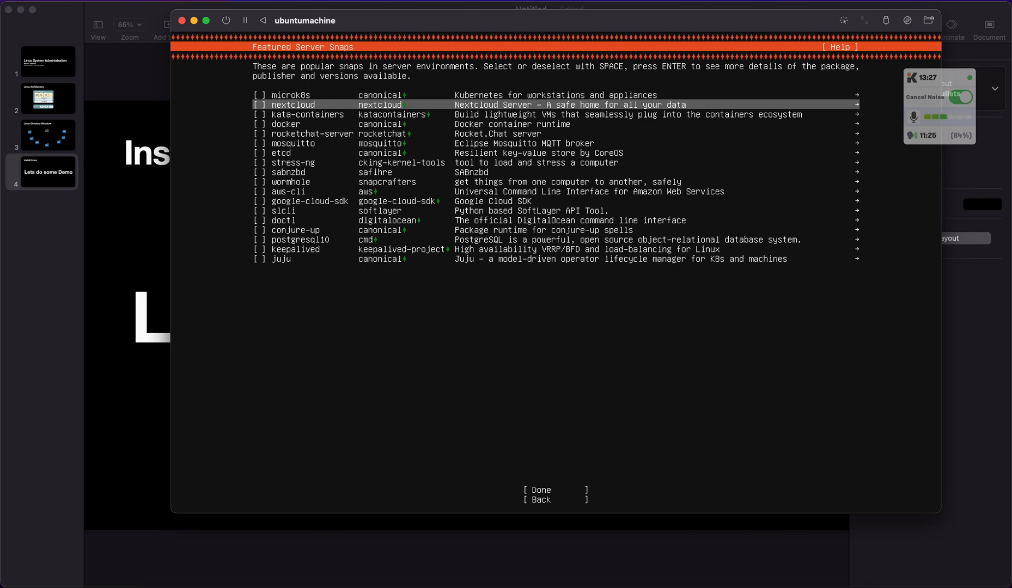
key(Down)
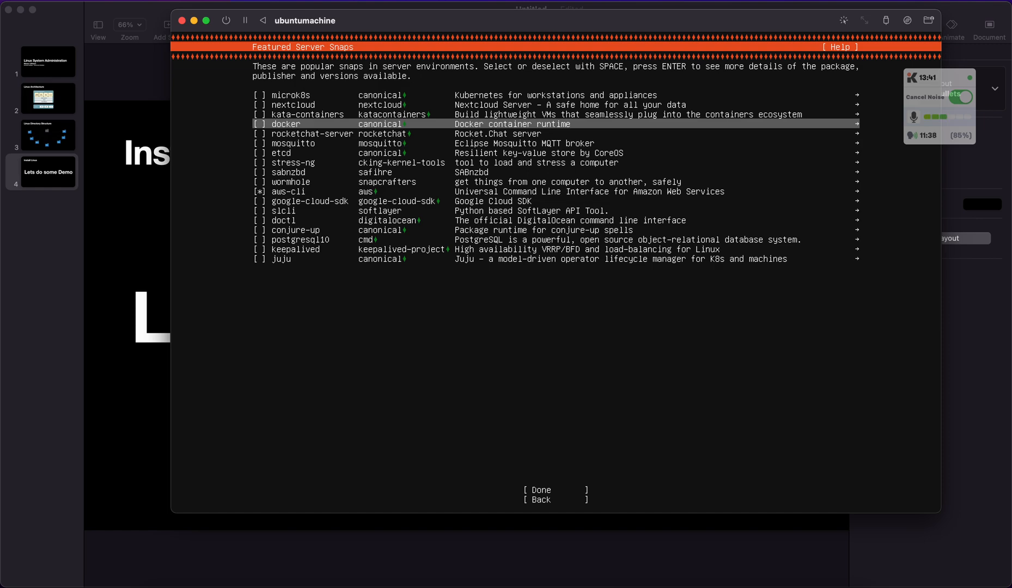
key(Up)
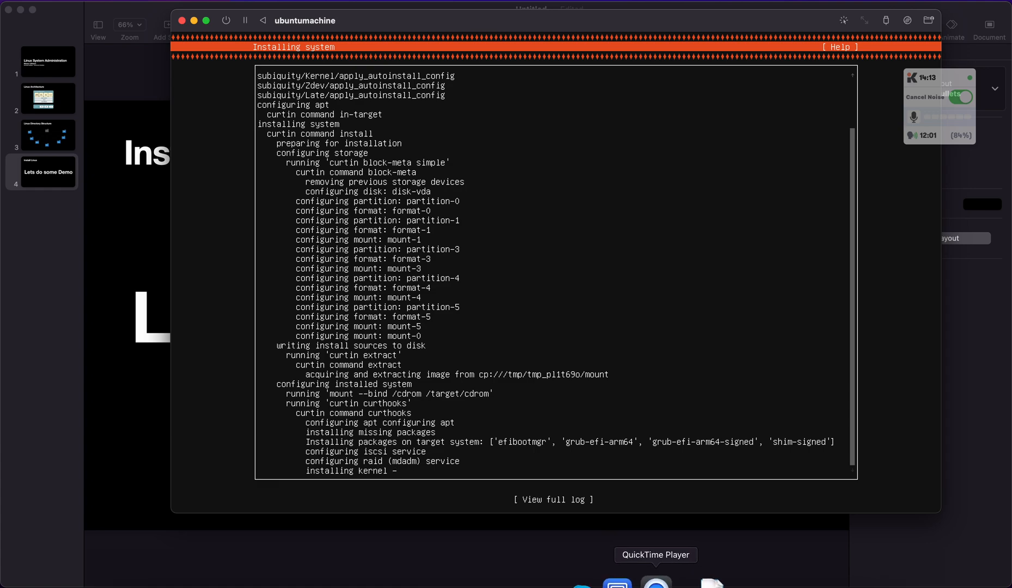
right_click(655, 582)
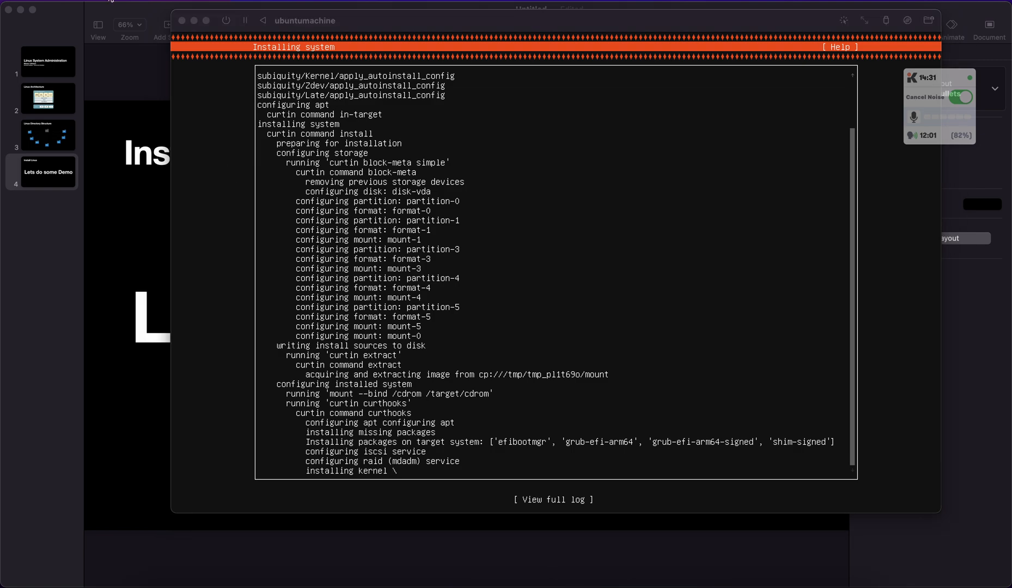
click(114, 3)
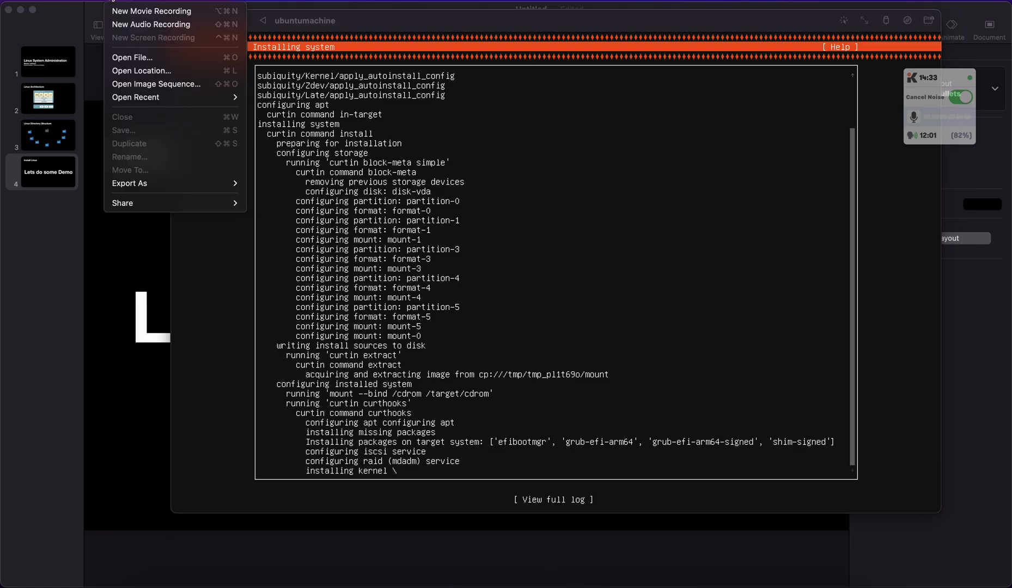
click(148, 3)
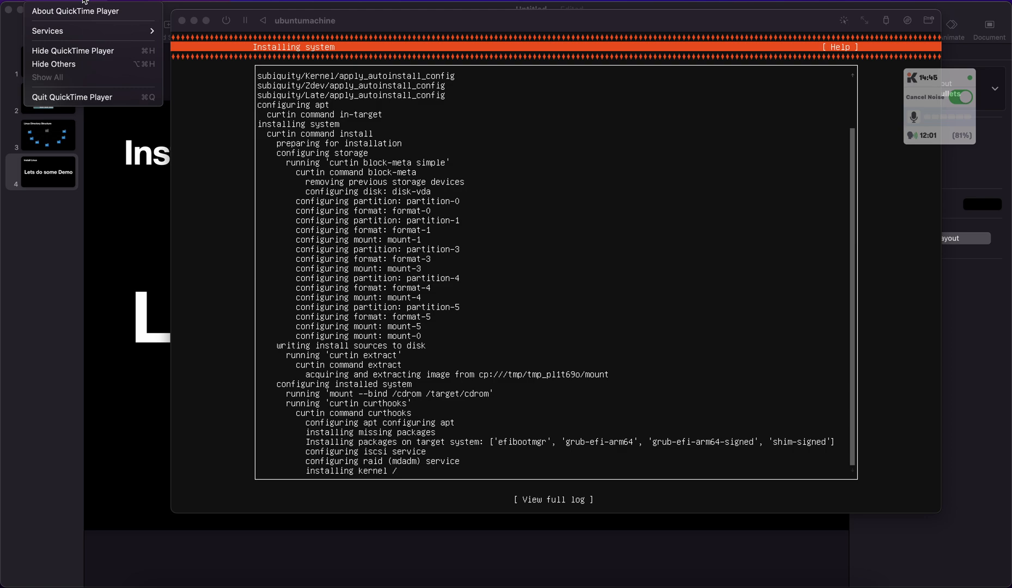
mouse_move(175, 42)
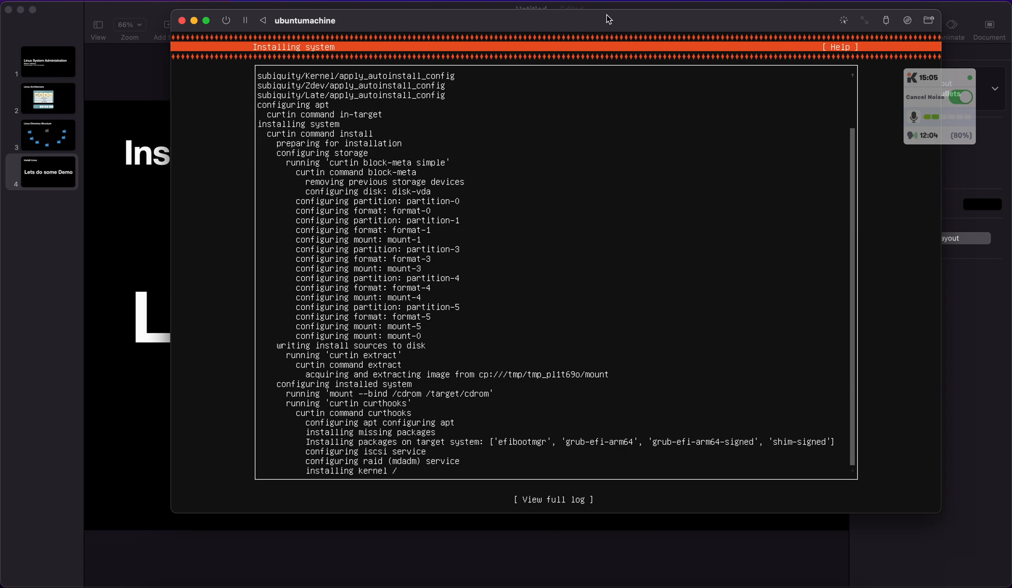
mouse_move(665, 25)
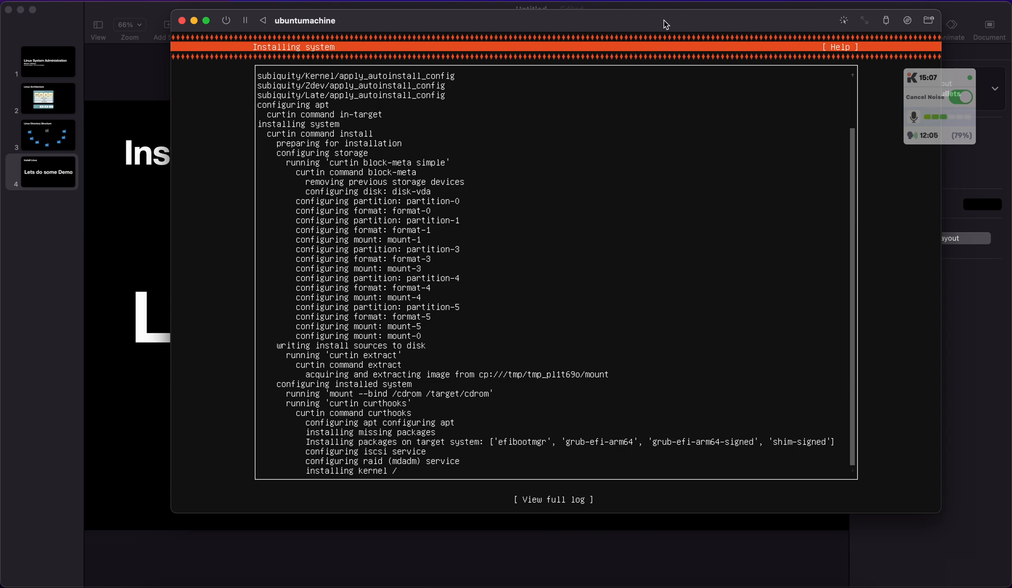